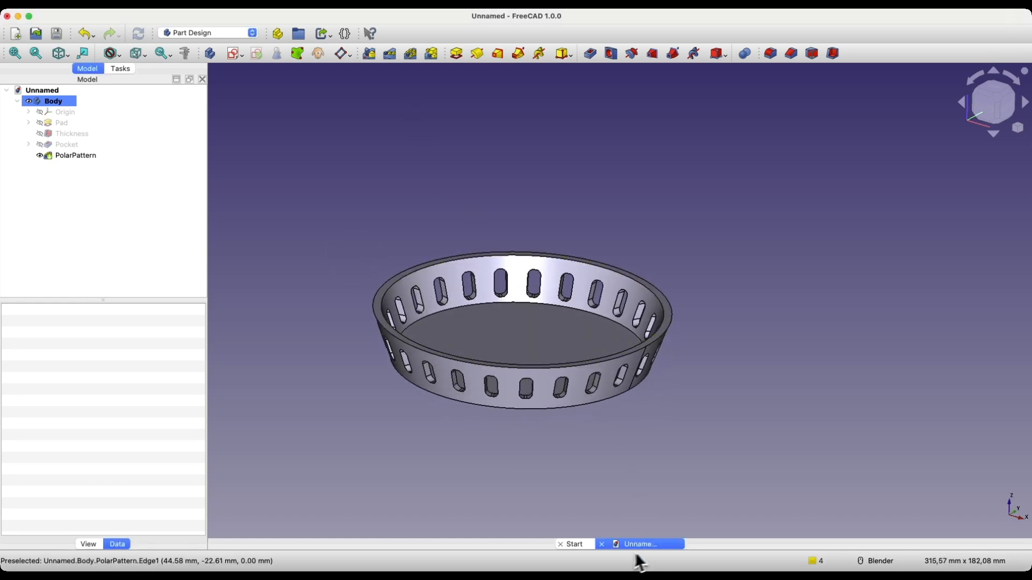
Start a new empty document for the cup alongside the finished model.
{"action": "left_click", "coordinate": [577, 544]}
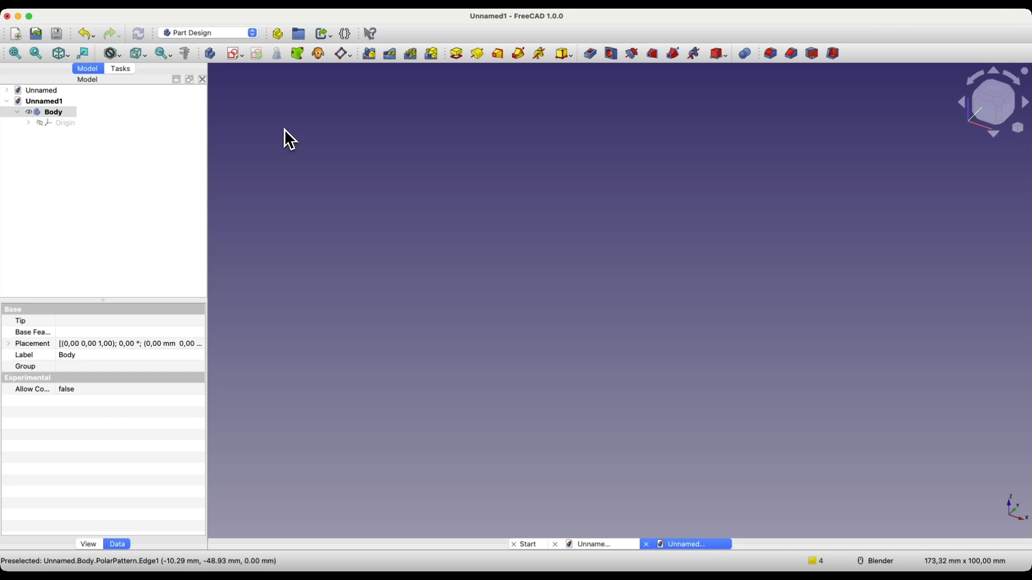
{"action": "mouse_move", "coordinate": [252, 84]}
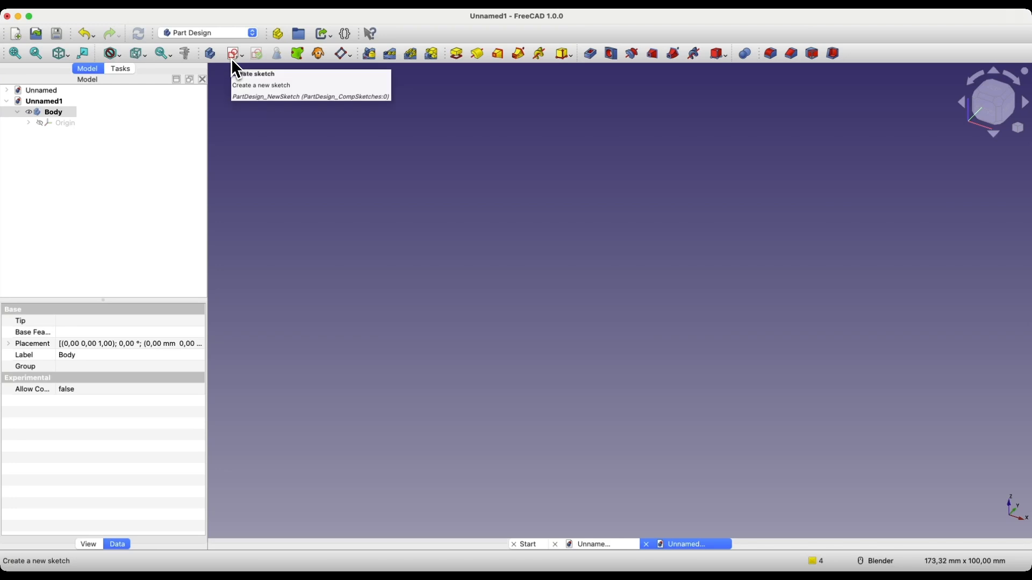
Begin a new sketch in the body, attached to the XY base plane.
{"action": "left_click", "coordinate": [230, 54]}
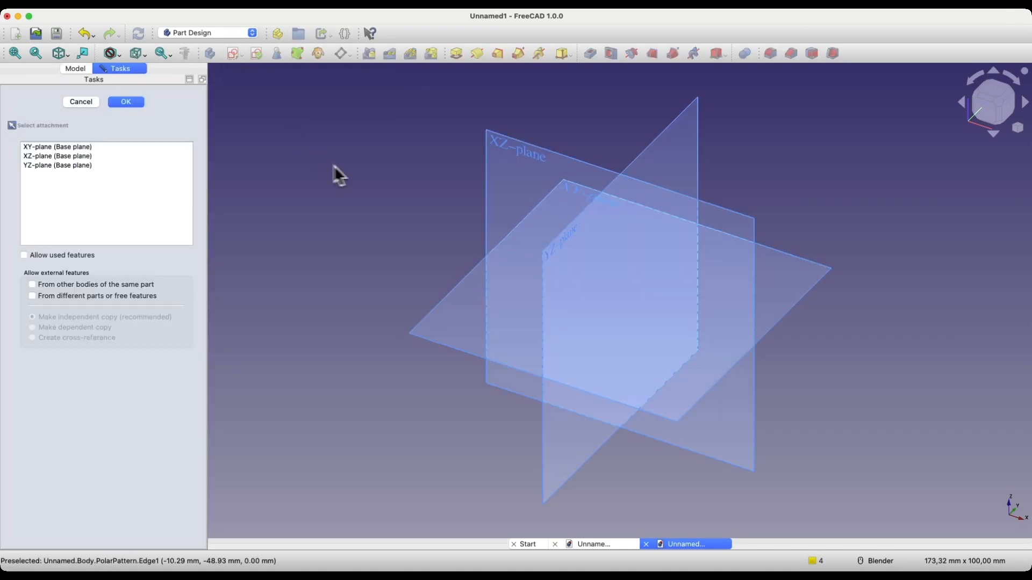
{"action": "mouse_move", "coordinate": [571, 195]}
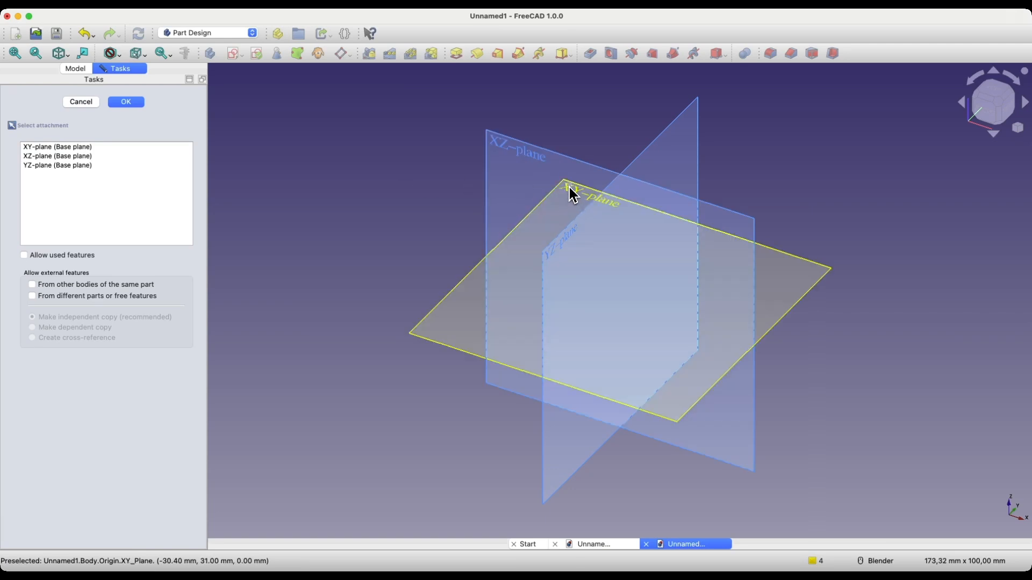
{"action": "left_click", "coordinate": [126, 101]}
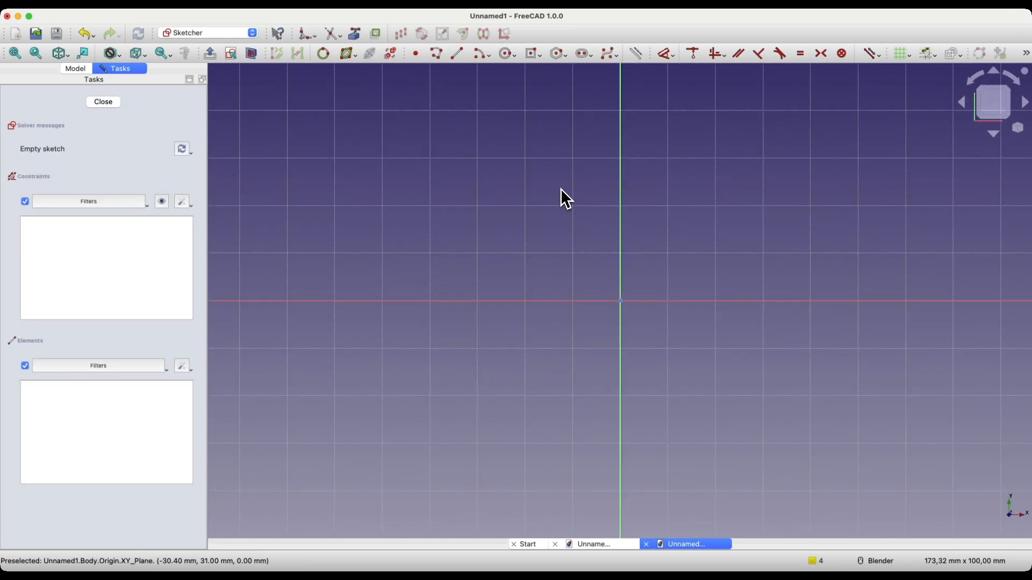
{"action": "mouse_move", "coordinate": [557, 193]}
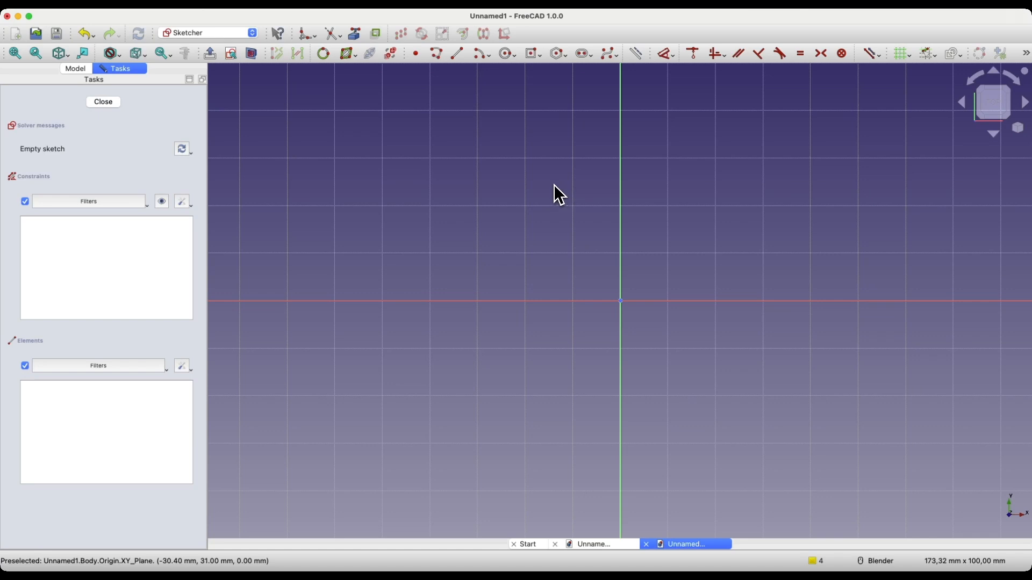
{"action": "mouse_move", "coordinate": [510, 105]}
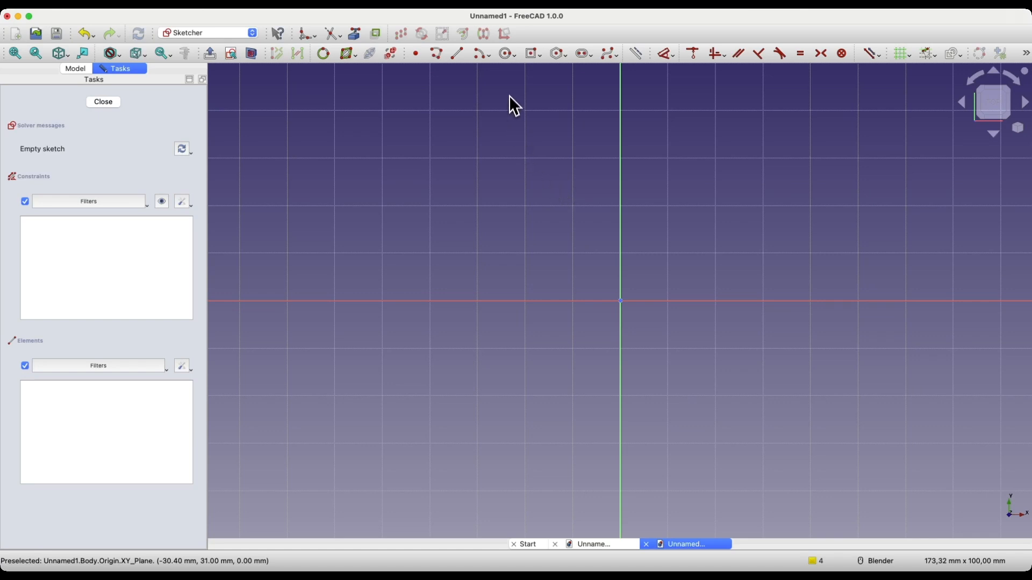
{"action": "mouse_move", "coordinate": [503, 54]}
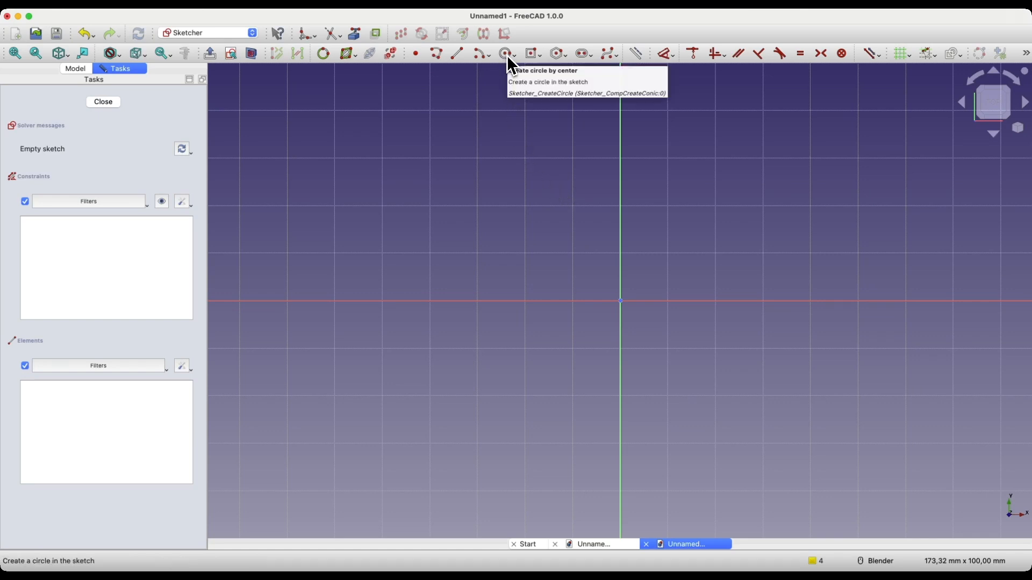
Draw a 100 mm diameter circle centred on the sketch origin, fully constrained.
{"action": "left_click", "coordinate": [501, 53]}
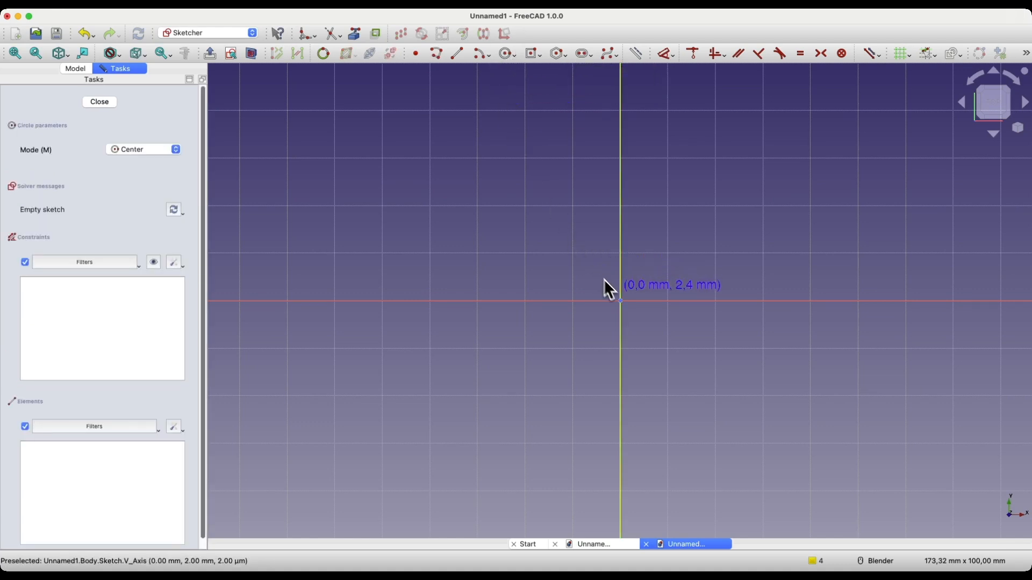
{"action": "mouse_move", "coordinate": [621, 318]}
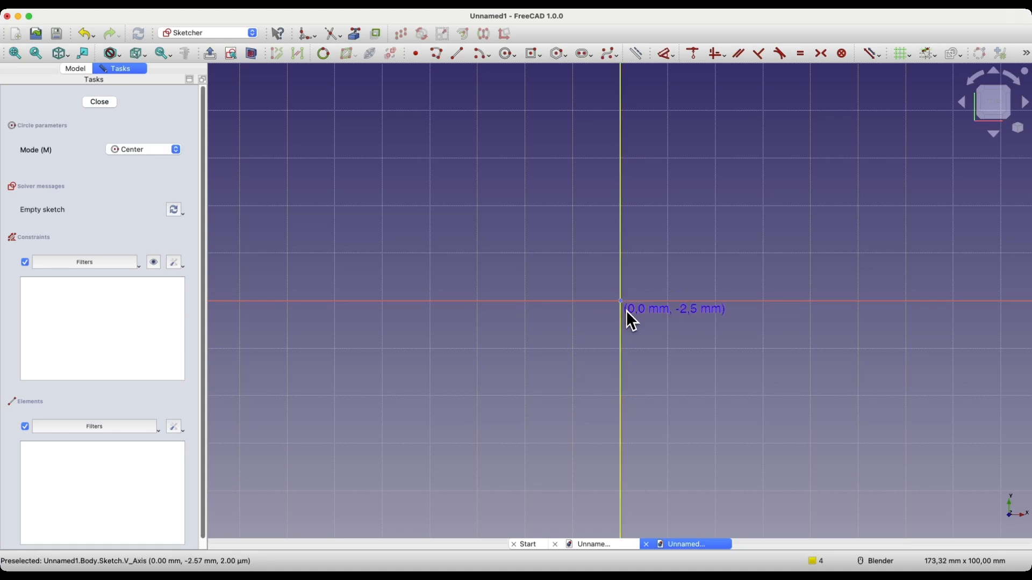
{"action": "mouse_move", "coordinate": [624, 316]}
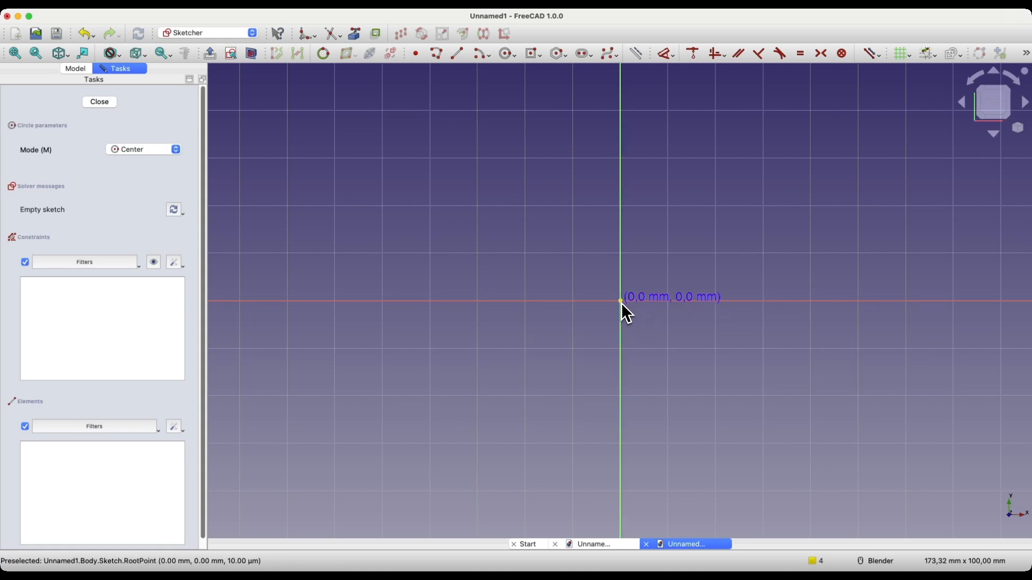
{"action": "left_click", "coordinate": [620, 298]}
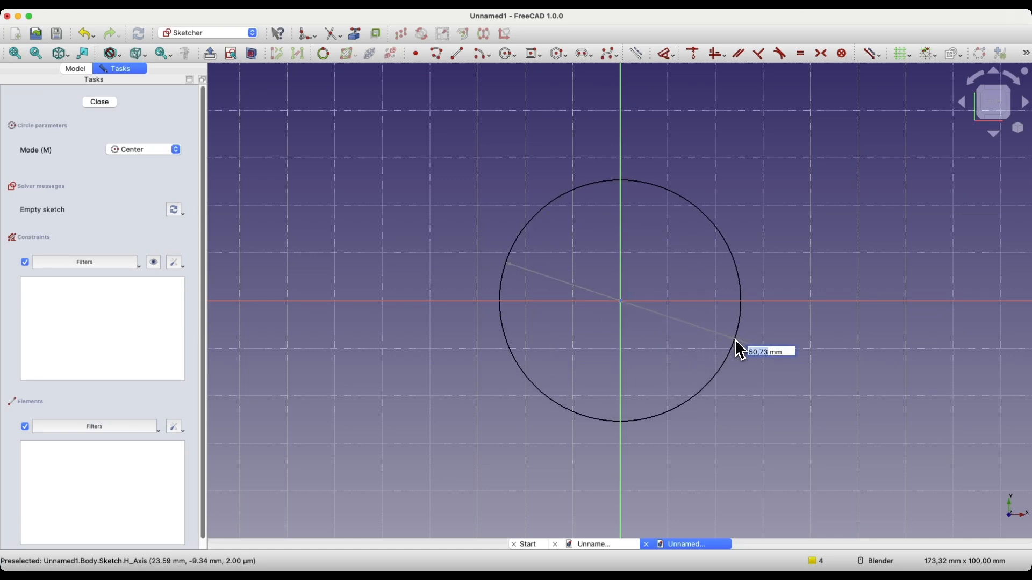
{"action": "key", "text": "0"}
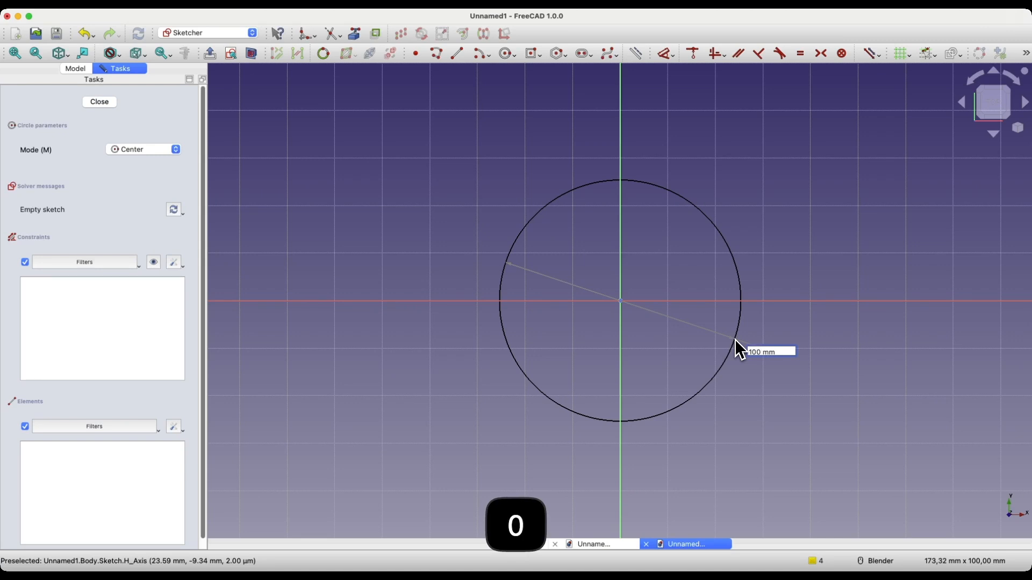
{"action": "left_click", "coordinate": [736, 350]}
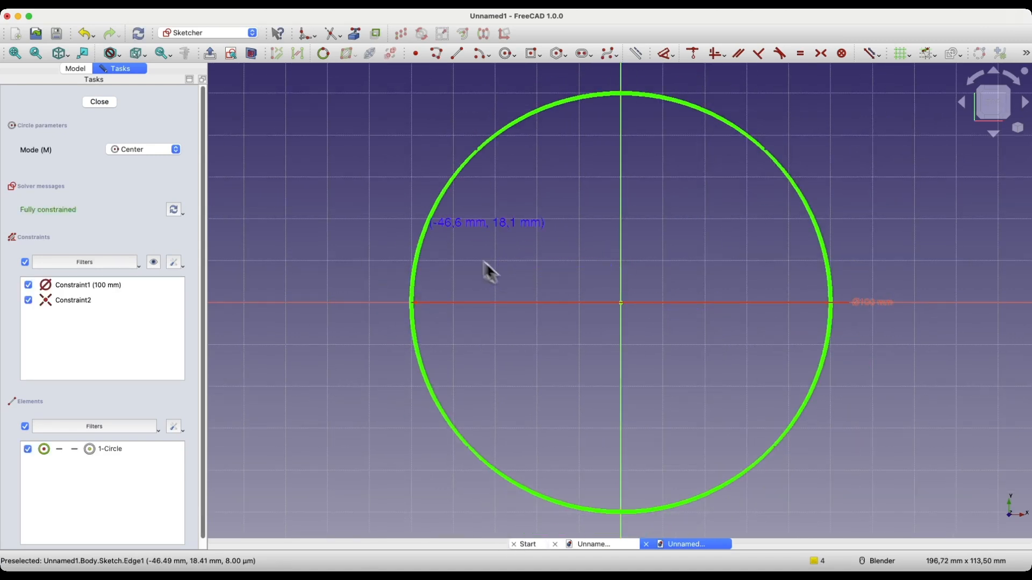
Close the sketch and pad the circle 20 mm with a 20° taper angle.
{"action": "left_click", "coordinate": [98, 101]}
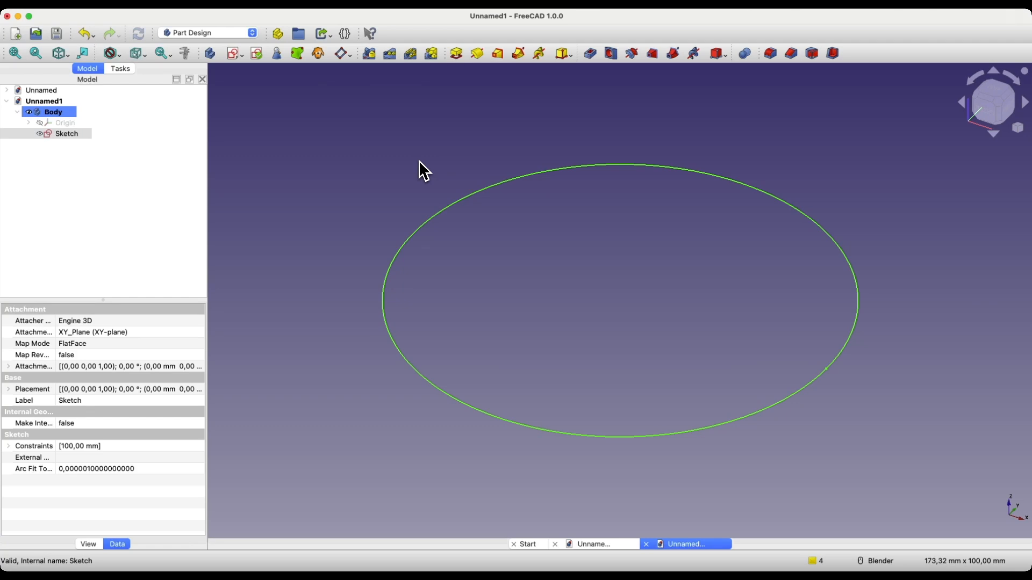
{"action": "mouse_move", "coordinate": [447, 102]}
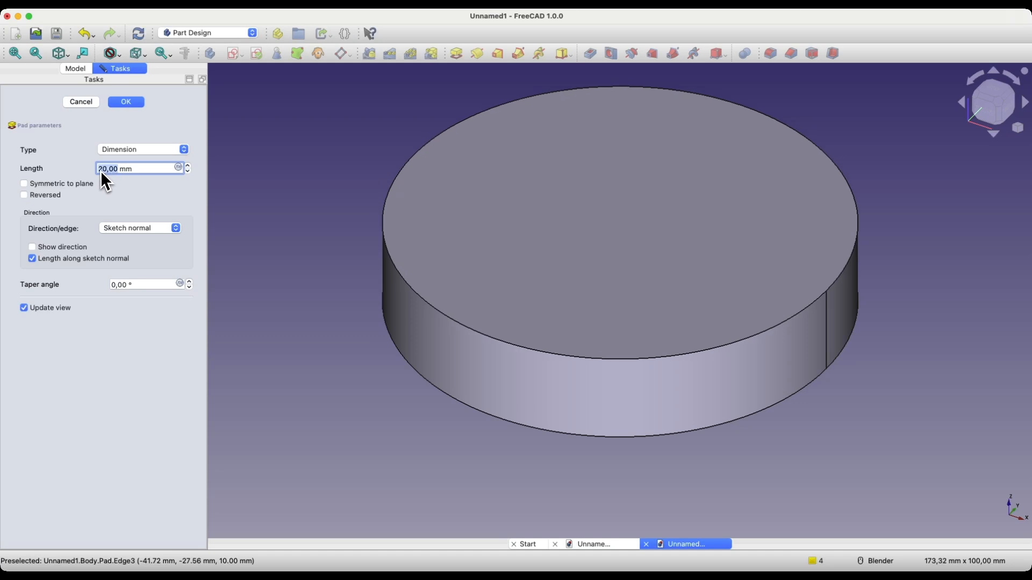
{"action": "mouse_move", "coordinate": [112, 180]}
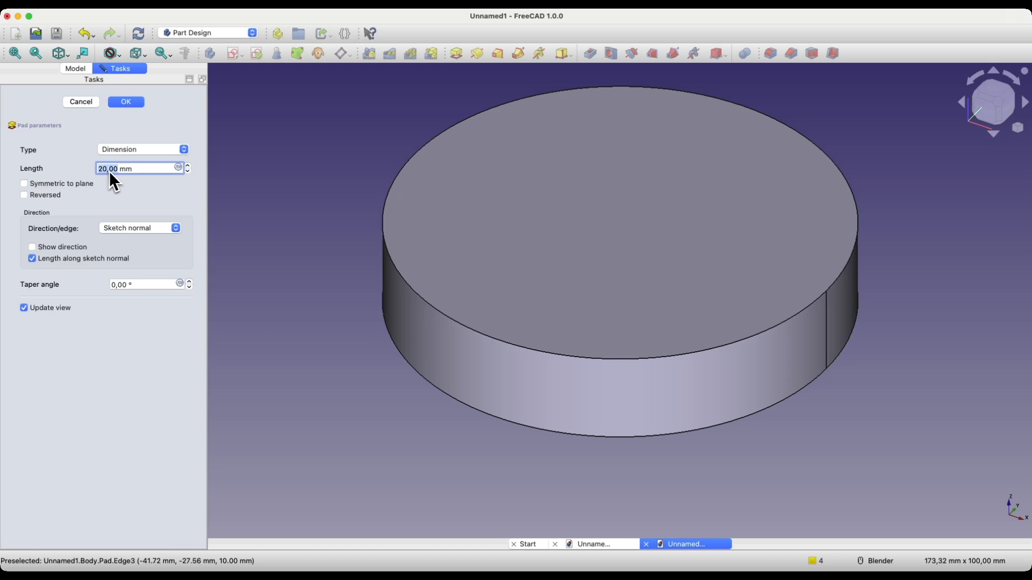
{"action": "mouse_move", "coordinate": [122, 177]}
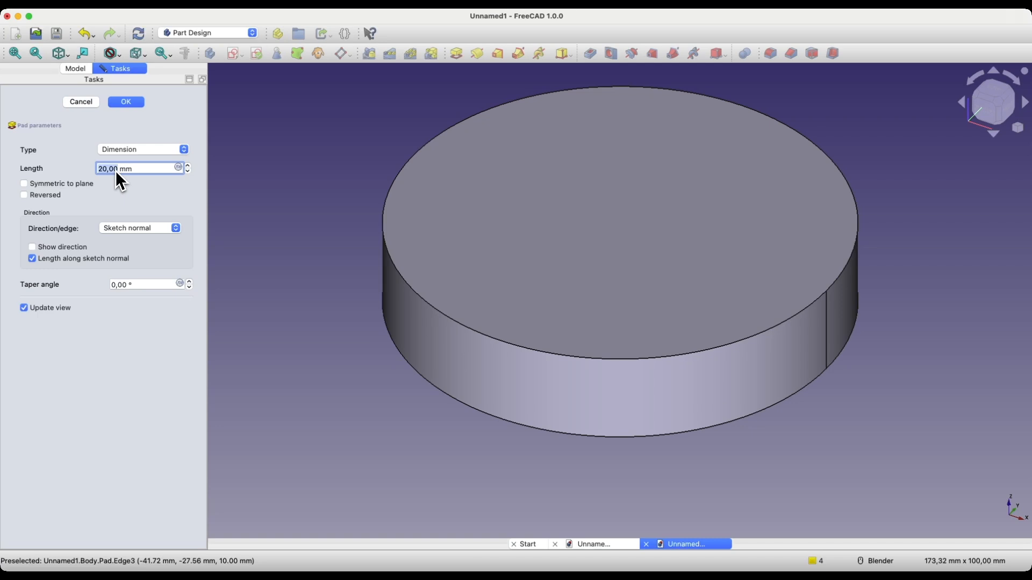
{"action": "mouse_move", "coordinate": [123, 298]}
{"action": "type", "text": "20"}
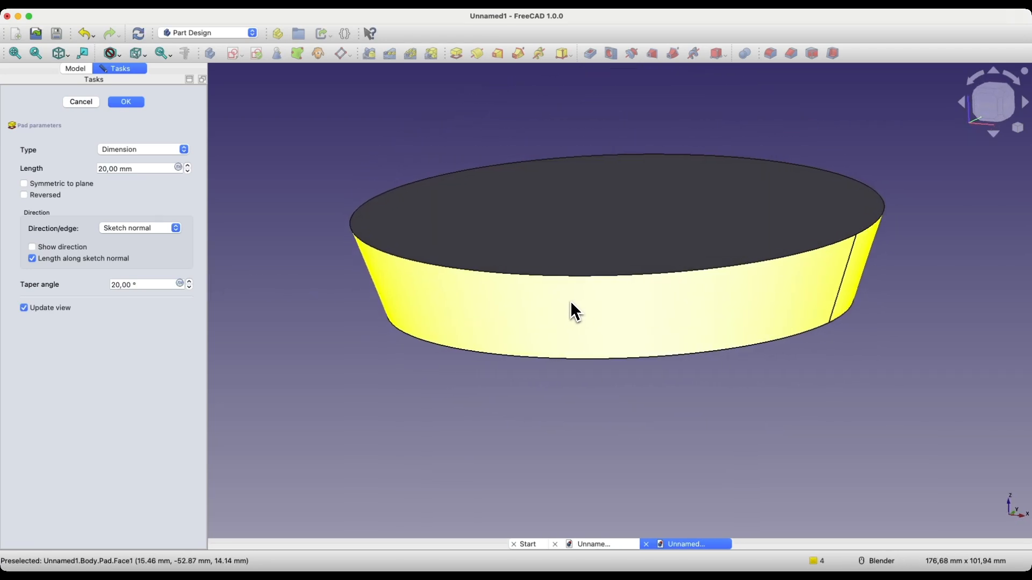
{"action": "left_click", "coordinate": [125, 102]}
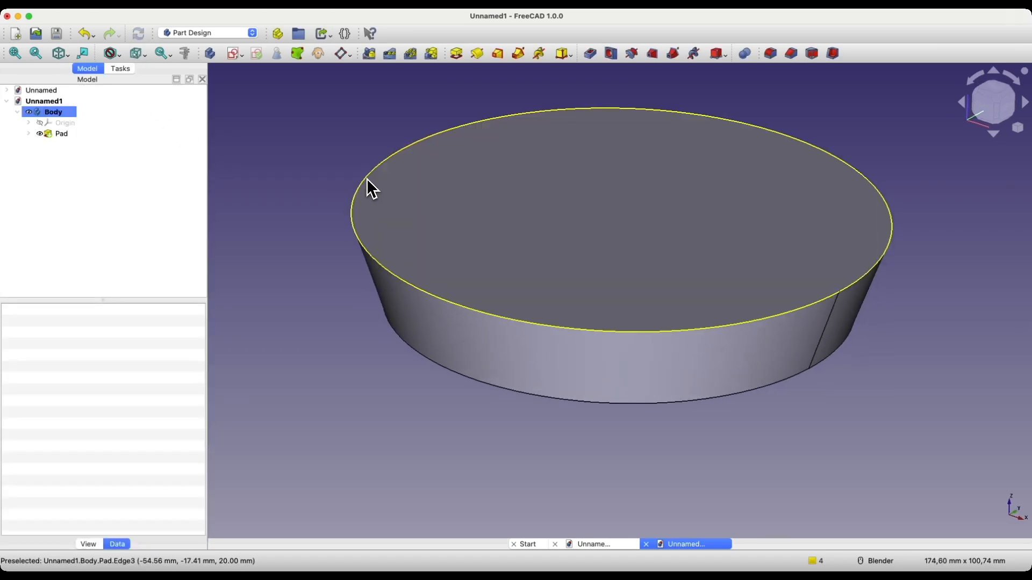
{"action": "mouse_move", "coordinate": [387, 351]}
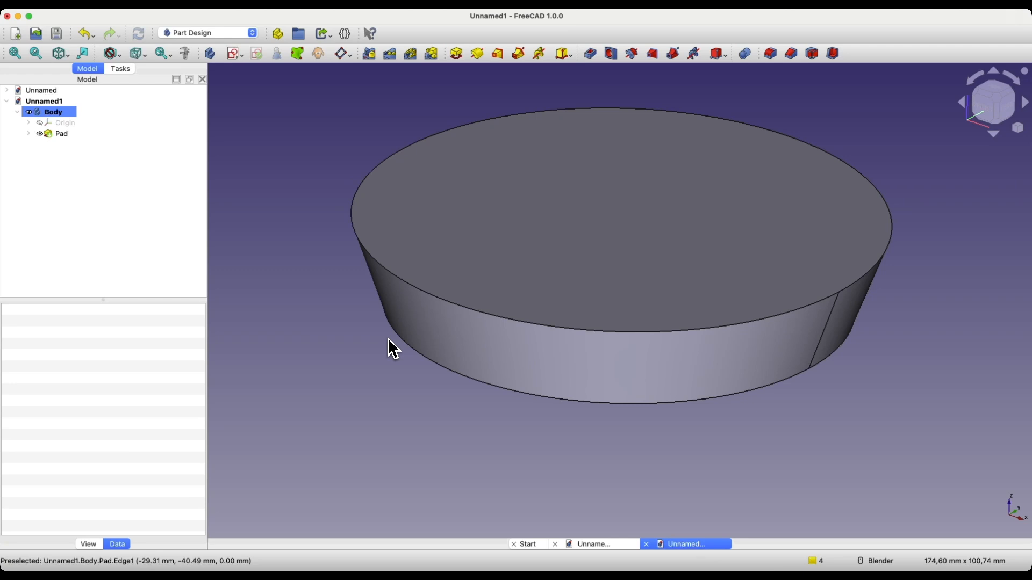
{"action": "mouse_move", "coordinate": [348, 354]}
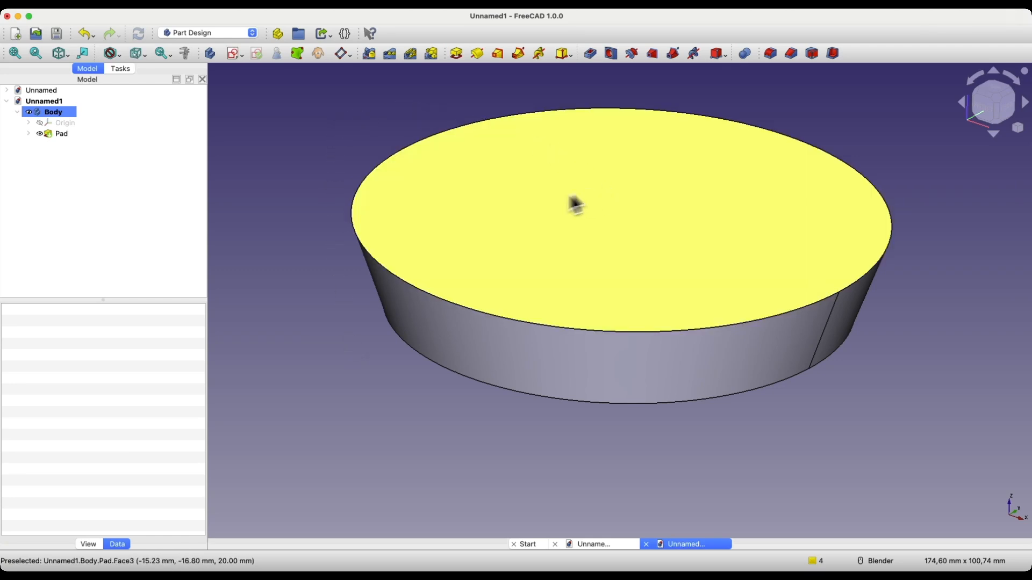
{"action": "mouse_move", "coordinate": [605, 236]}
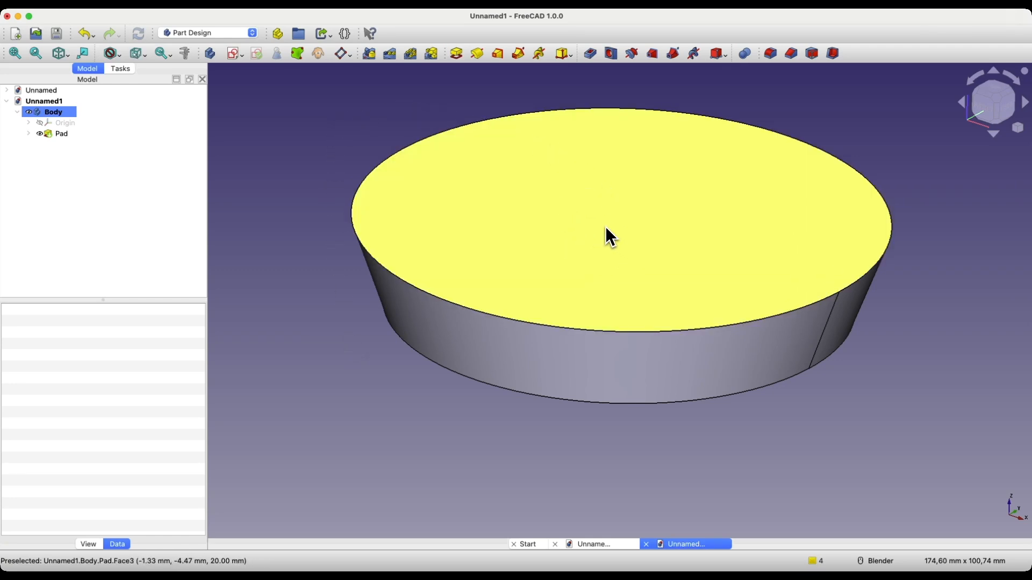
Select the flat top face of the tapered disc as the face to leave open.
{"action": "left_click", "coordinate": [61, 133]}
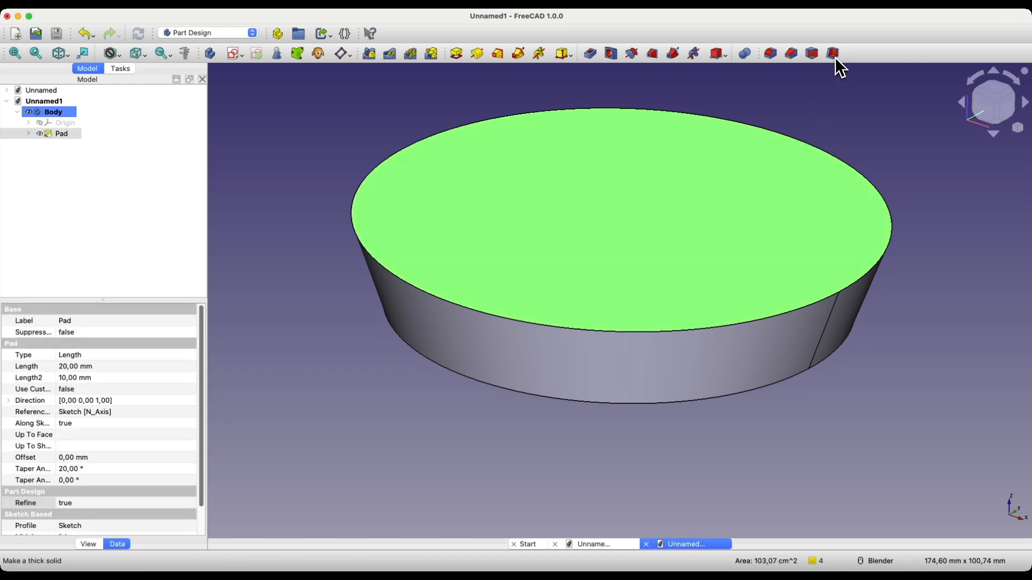
Hollow the disc with a 3 mm inward Thickness and Intersection join type, leaving the top open.
{"action": "left_click", "coordinate": [832, 53]}
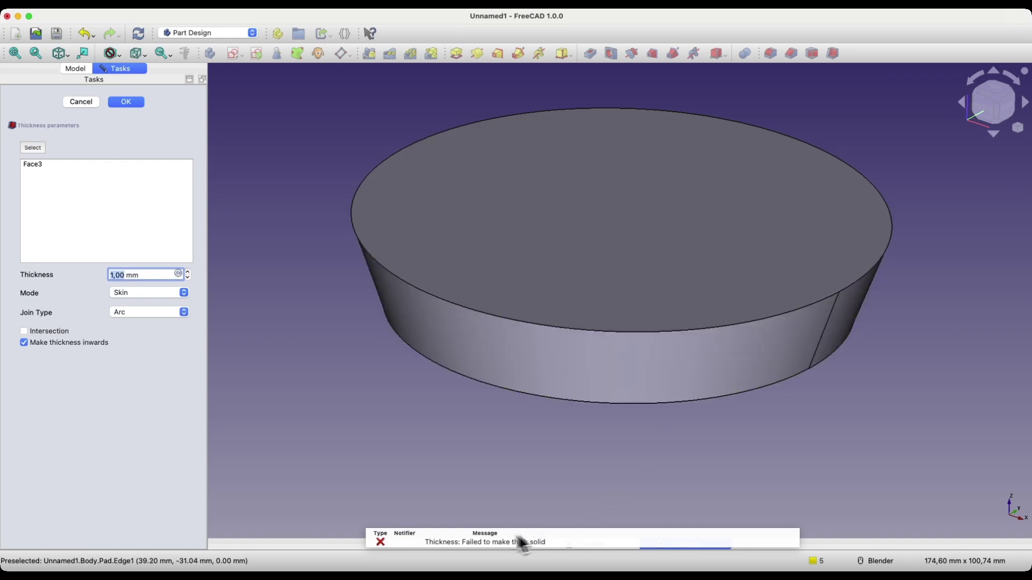
{"action": "mouse_move", "coordinate": [122, 282]}
{"action": "type", "text": "3"}
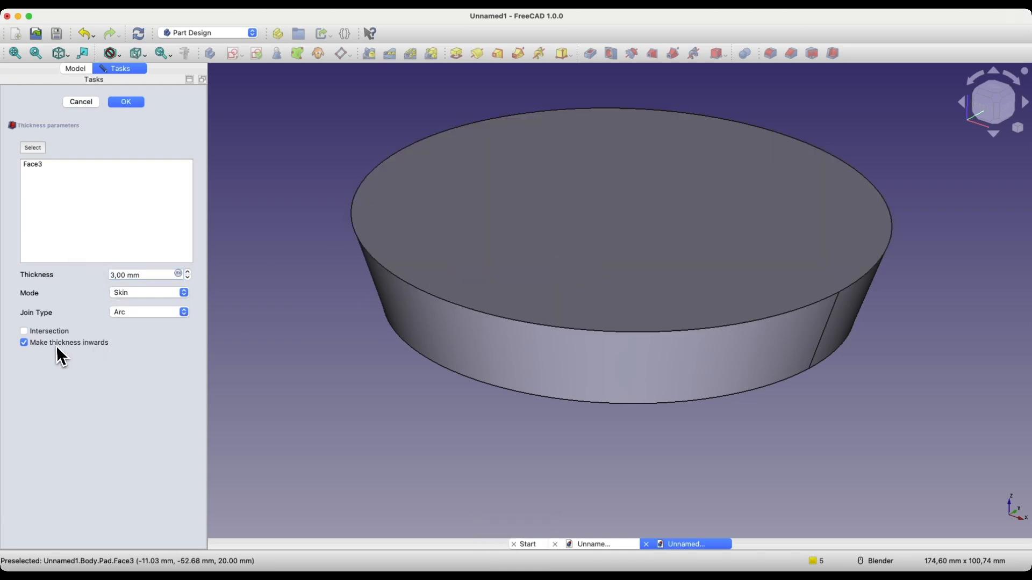
{"action": "mouse_move", "coordinate": [95, 366]}
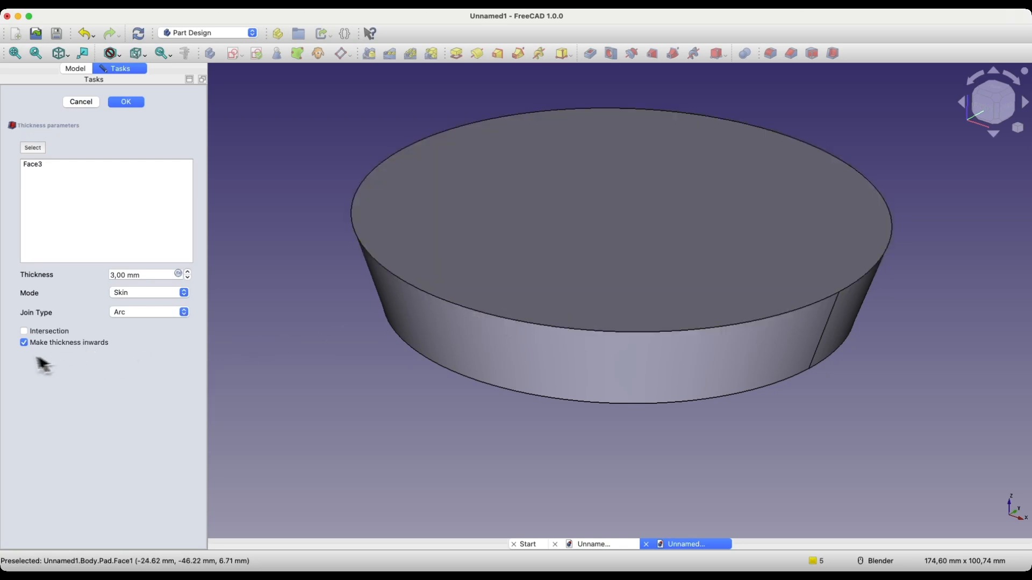
{"action": "left_click", "coordinate": [23, 343]}
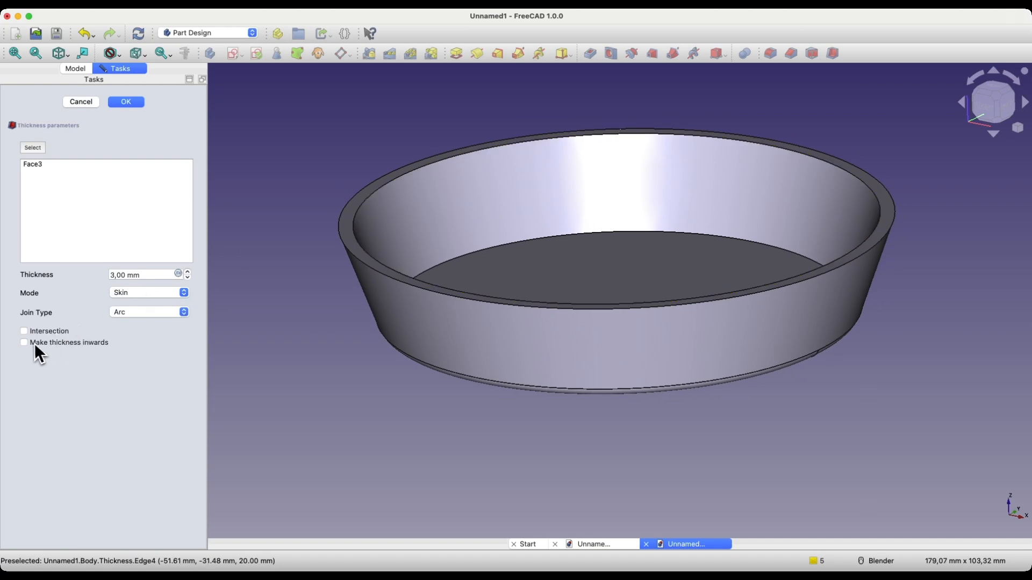
{"action": "left_click", "coordinate": [24, 343]}
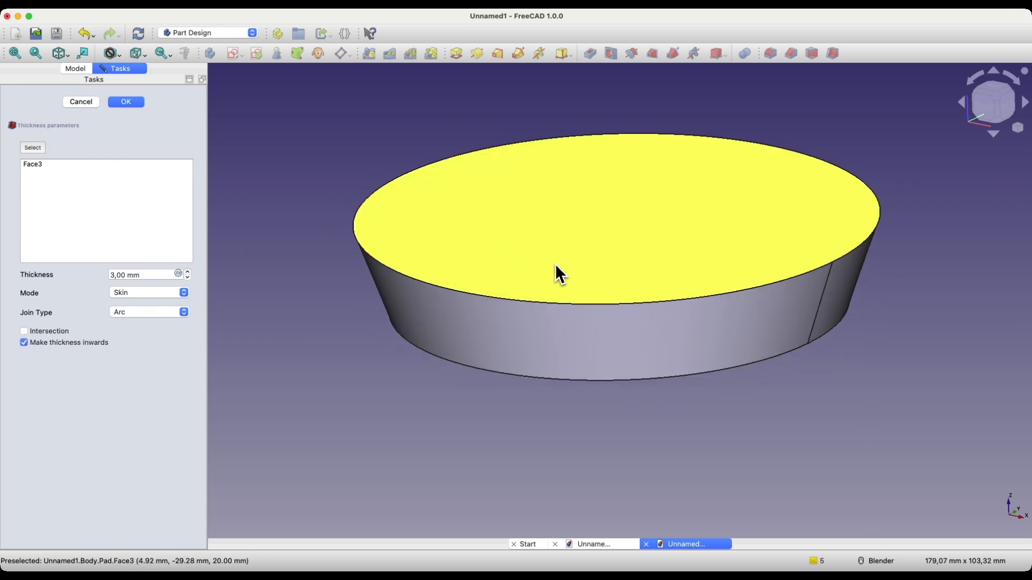
{"action": "left_click", "coordinate": [149, 312]}
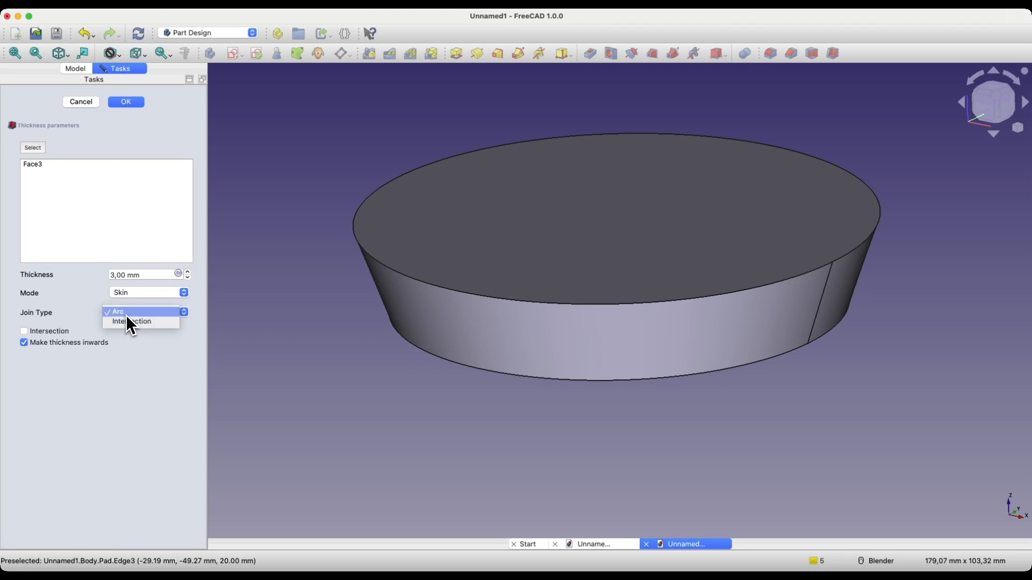
{"action": "left_click", "coordinate": [132, 321]}
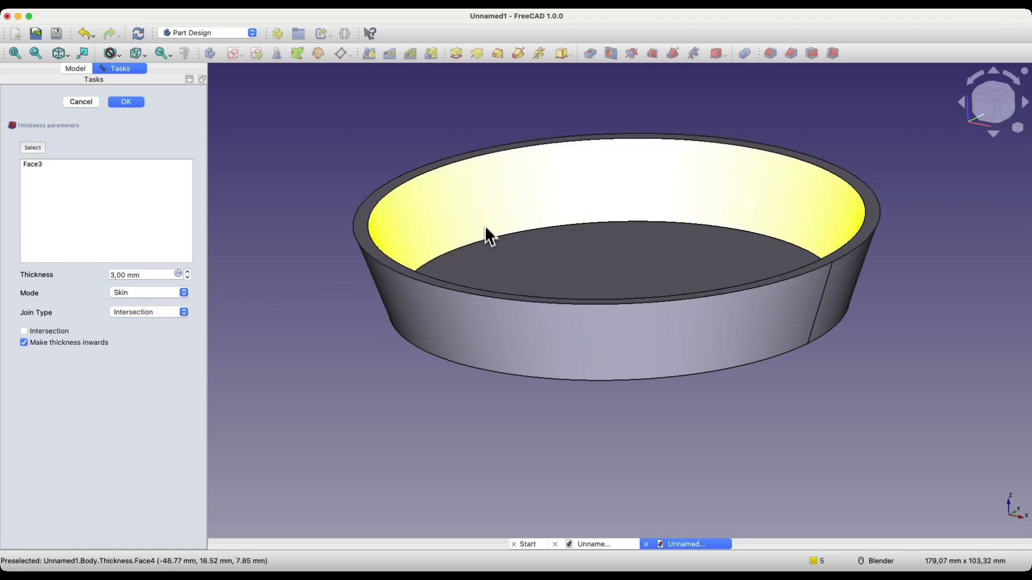
{"action": "mouse_move", "coordinate": [509, 274]}
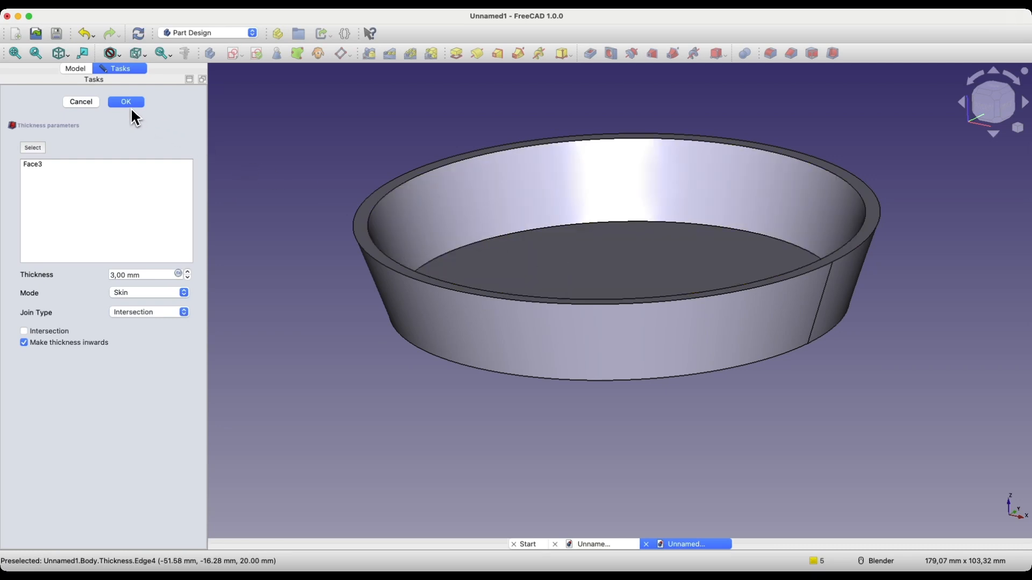
{"action": "left_click", "coordinate": [125, 101]}
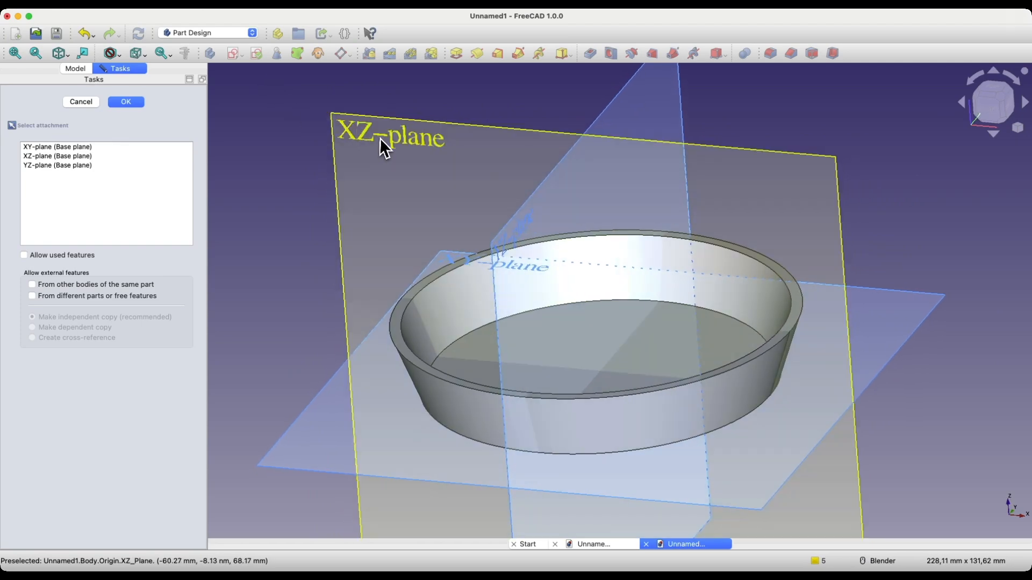
Attach the new sketch to the XZ base plane over the cup's cross-section.
{"action": "left_click", "coordinate": [126, 101]}
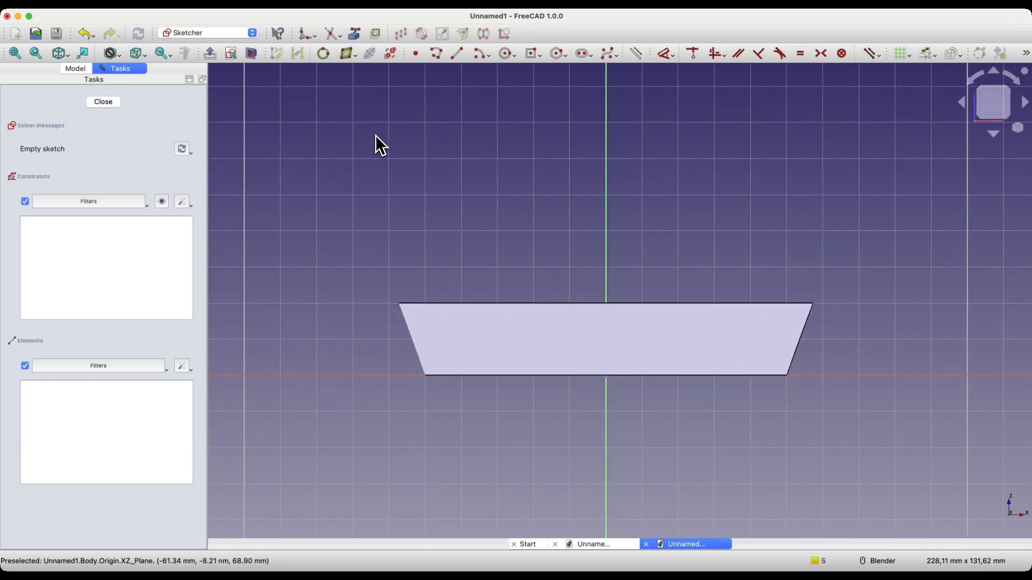
{"action": "mouse_move", "coordinate": [275, 101]}
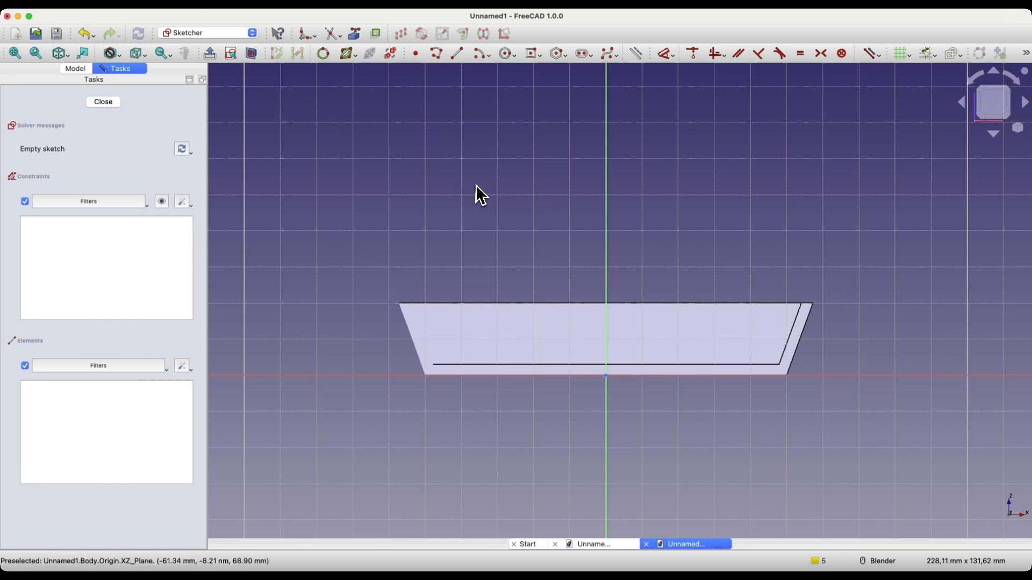
{"action": "mouse_move", "coordinate": [524, 81]}
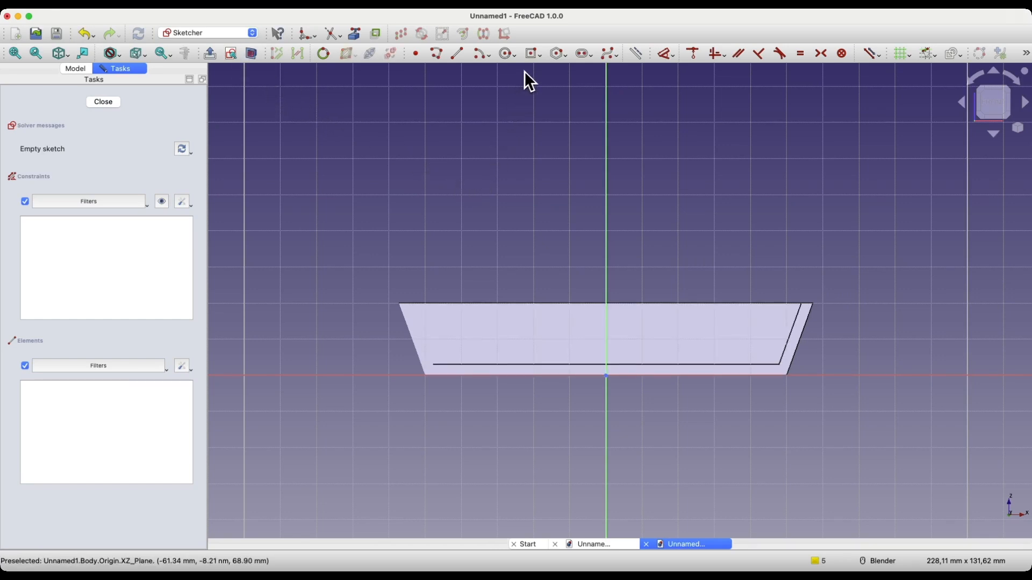
Draw a centered rounded-corner rectangle on the vertical axis with width 5 mm.
{"action": "left_click", "coordinate": [530, 54]}
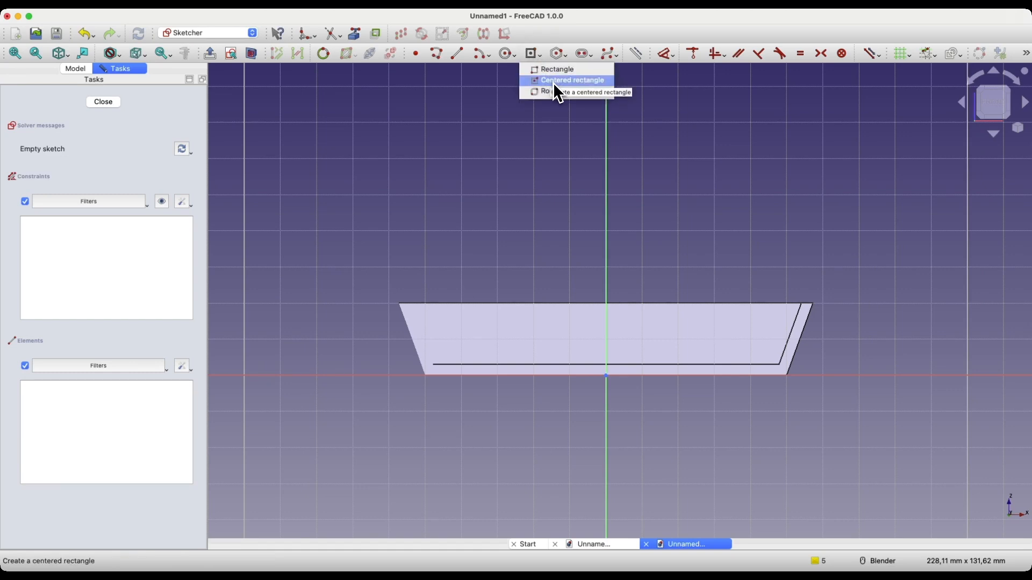
{"action": "left_click", "coordinate": [570, 79]}
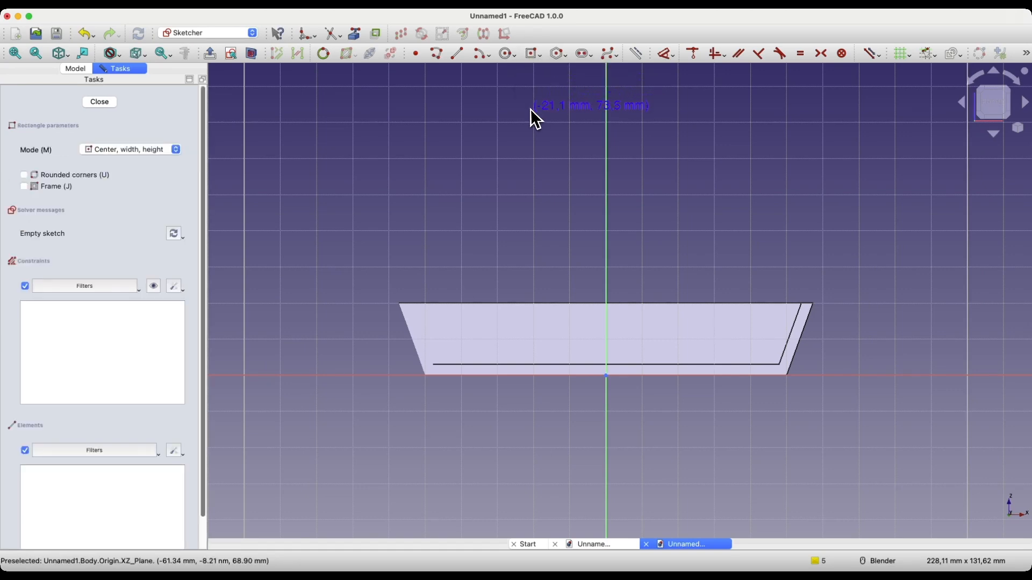
{"action": "mouse_move", "coordinate": [74, 188]}
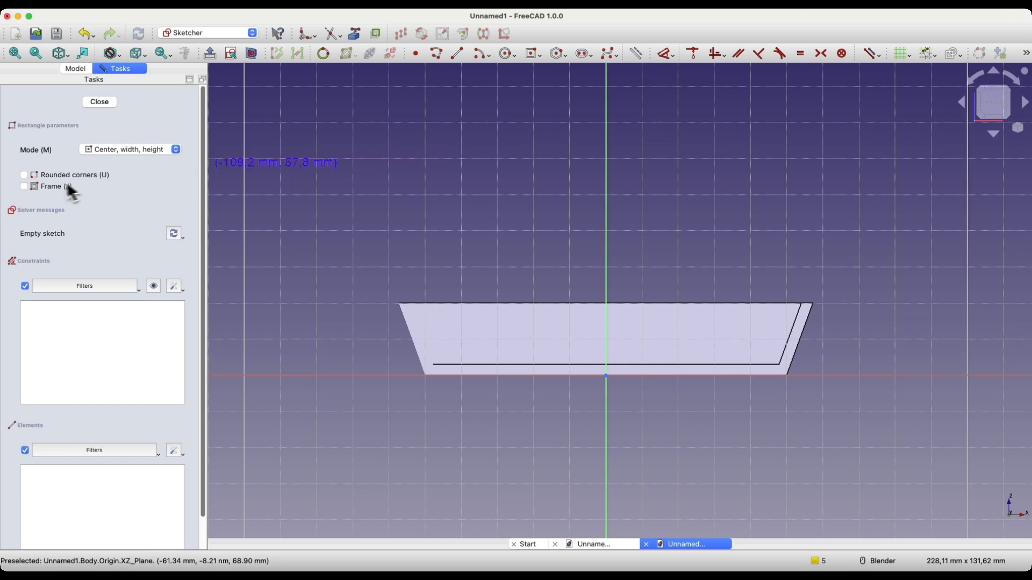
{"action": "mouse_move", "coordinate": [87, 196]}
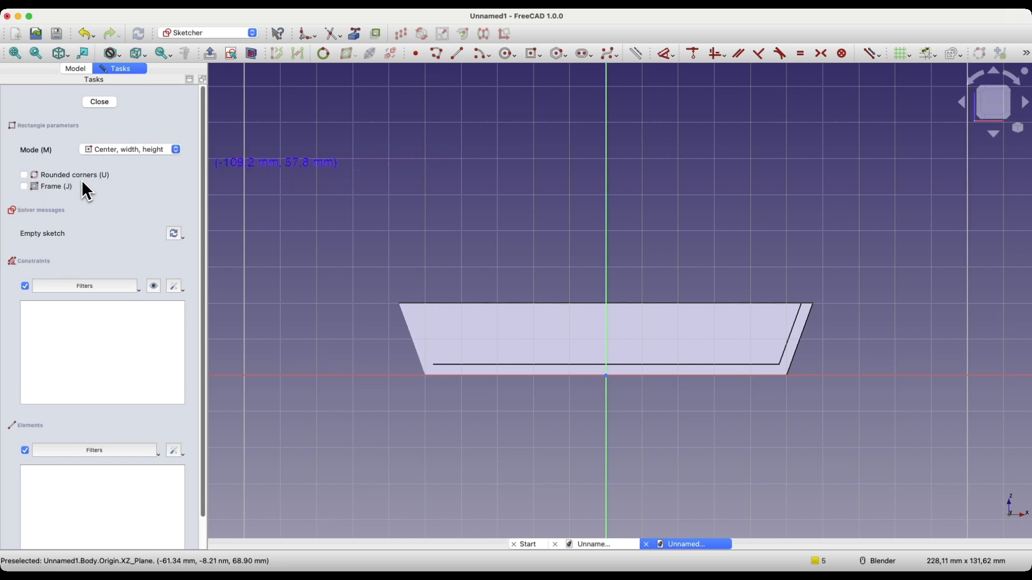
{"action": "left_click", "coordinate": [24, 174]}
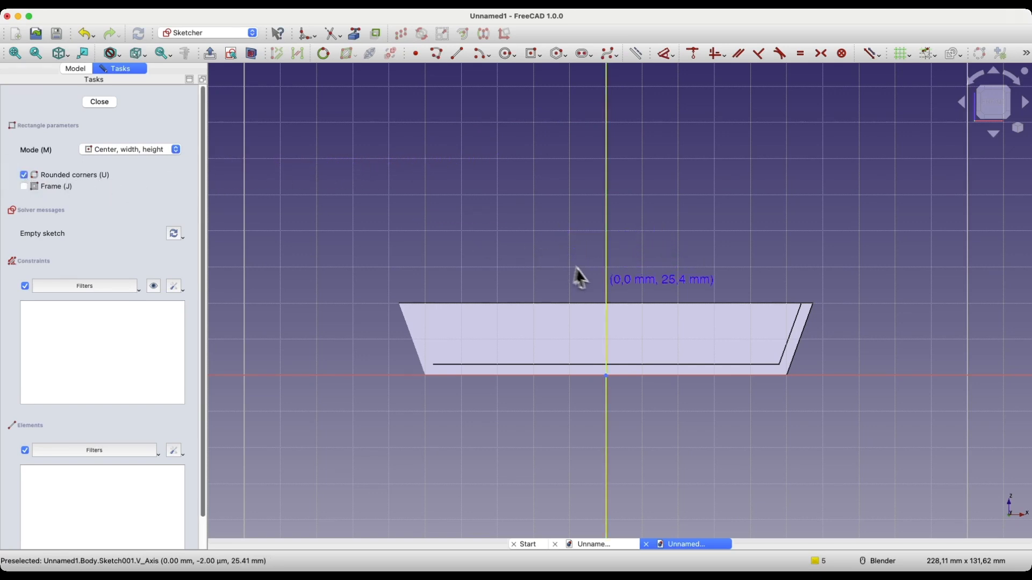
{"action": "mouse_move", "coordinate": [607, 347]}
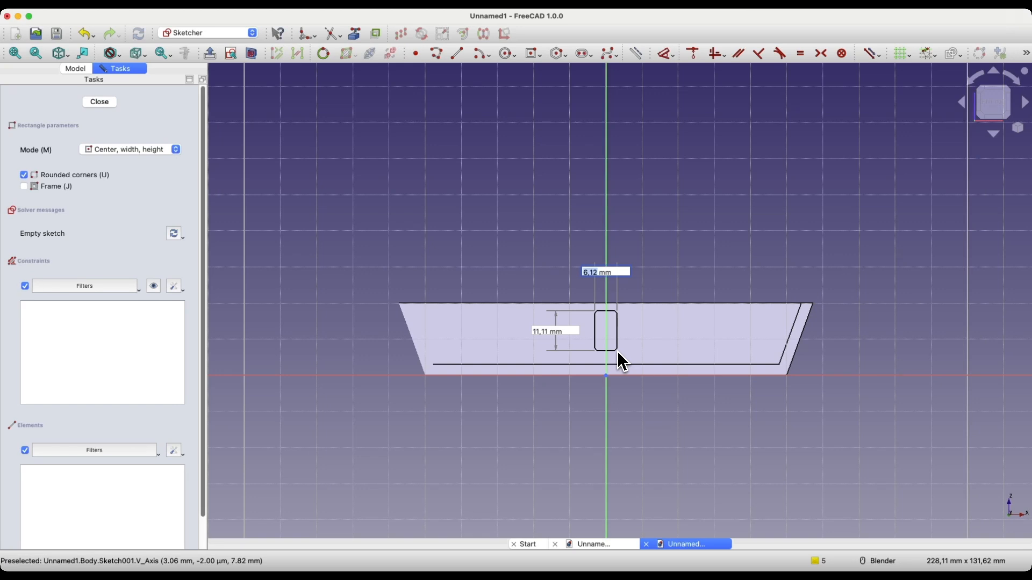
{"action": "type", "text": "5"}
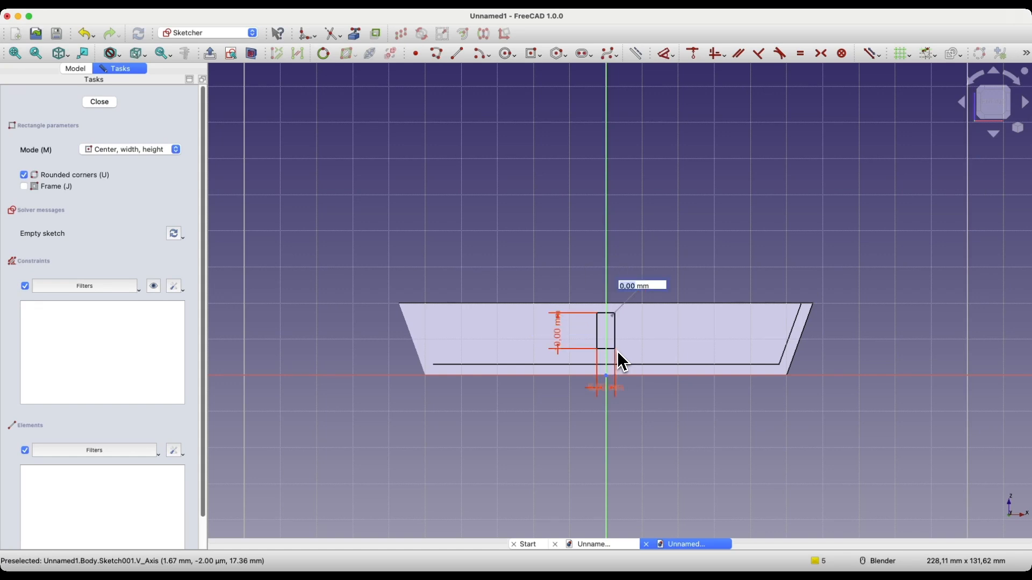
{"action": "key", "text": "2"}
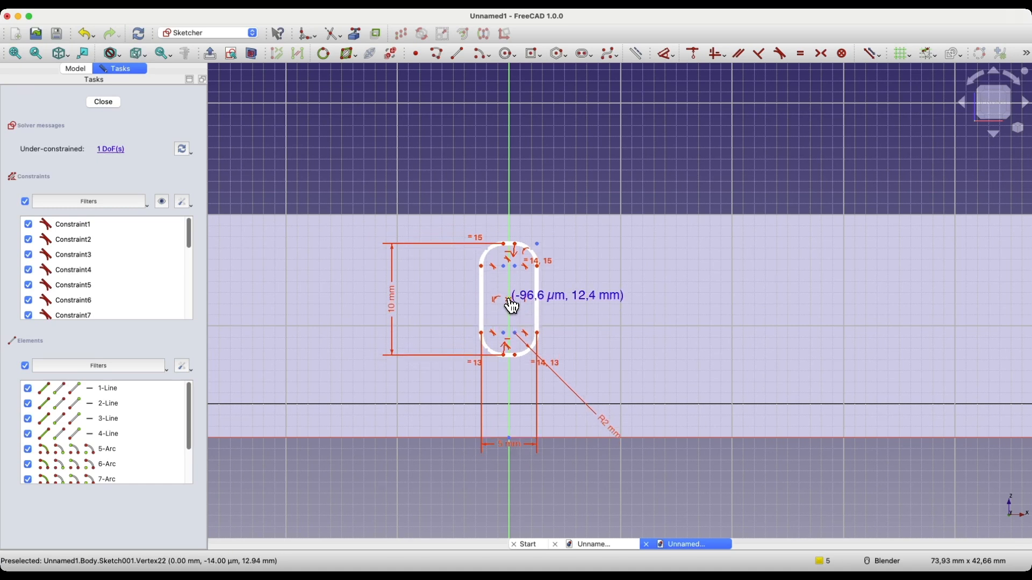
{"action": "mouse_move", "coordinate": [634, 322]}
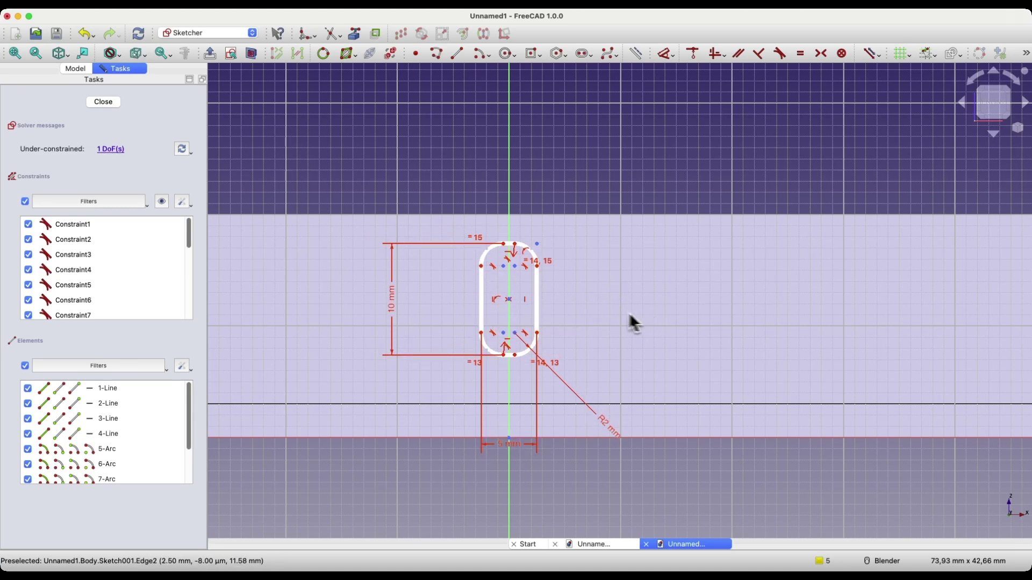
{"action": "mouse_move", "coordinate": [561, 335]}
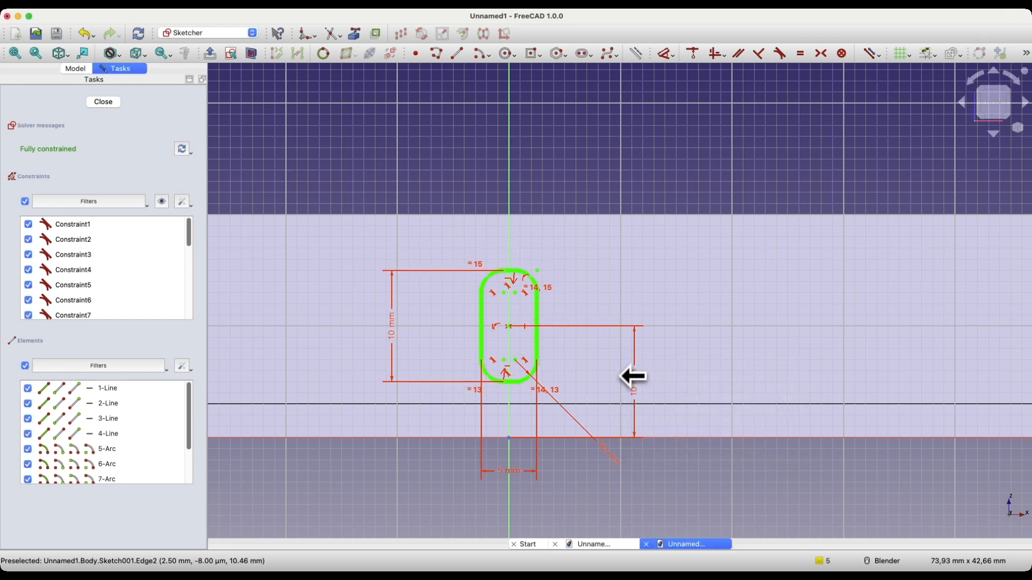
{"action": "mouse_move", "coordinate": [600, 458]}
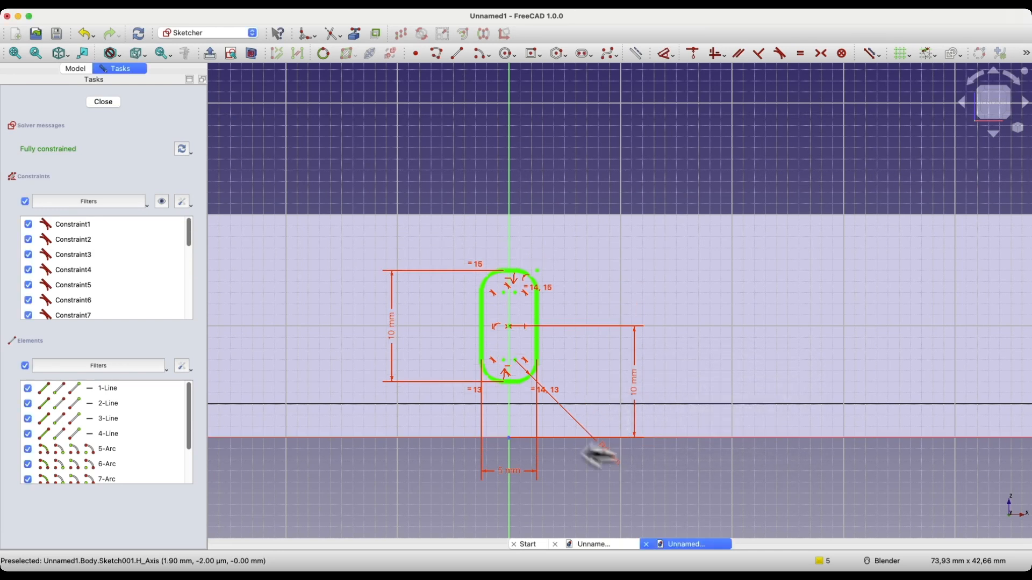
Close the fully constrained slot sketch and return to the 3D cup.
{"action": "left_click", "coordinate": [103, 101]}
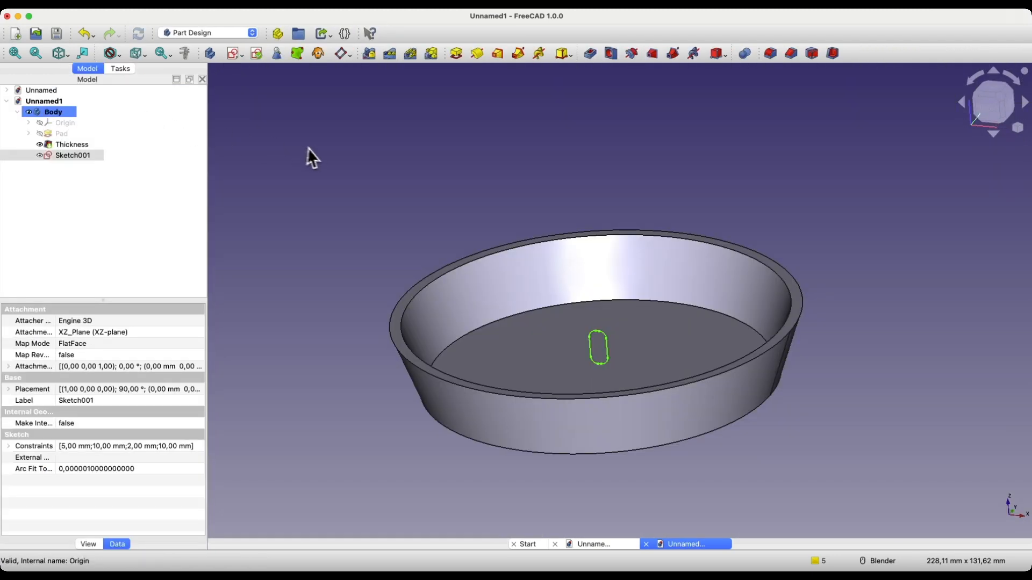
{"action": "mouse_move", "coordinate": [677, 290]}
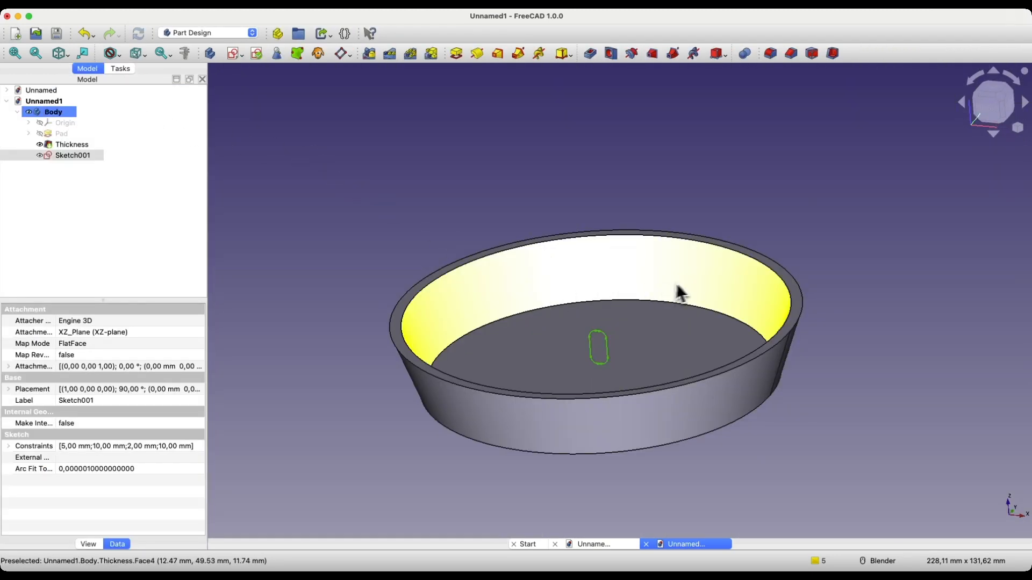
{"action": "mouse_move", "coordinate": [626, 296]}
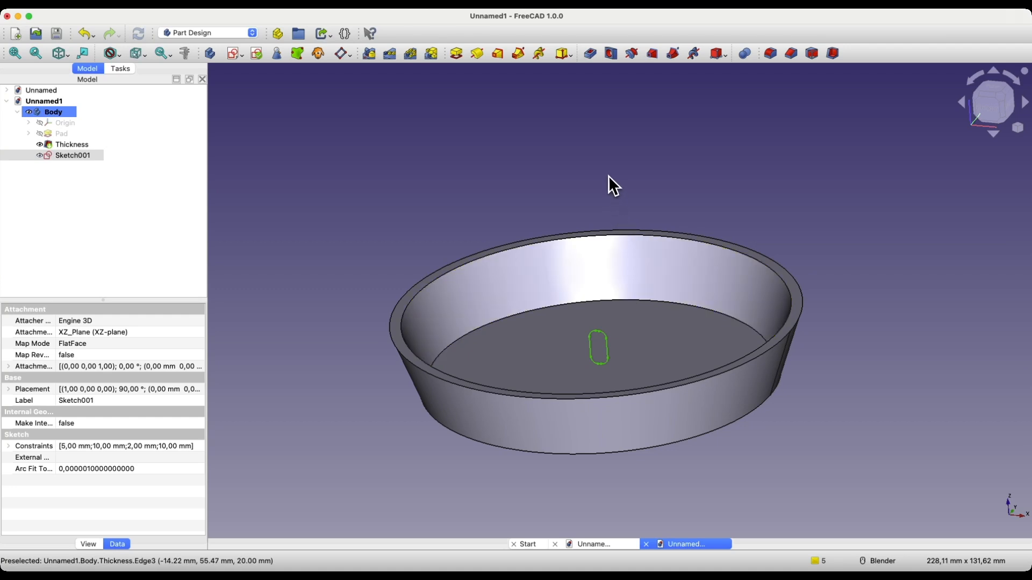
{"action": "mouse_move", "coordinate": [589, 54]}
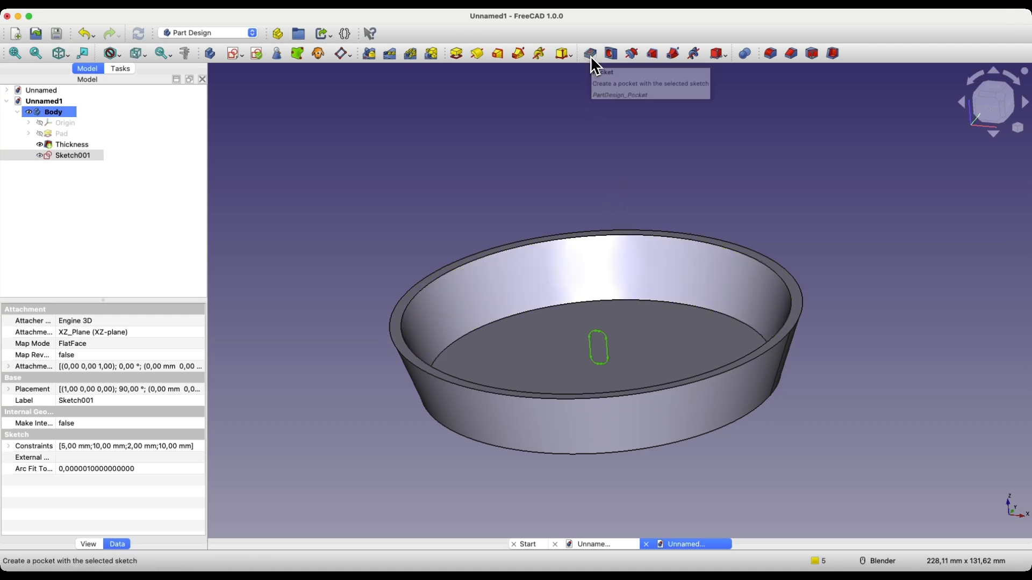
Cut the slot through the cup wall with a Through all Pocket.
{"action": "left_click", "coordinate": [589, 54]}
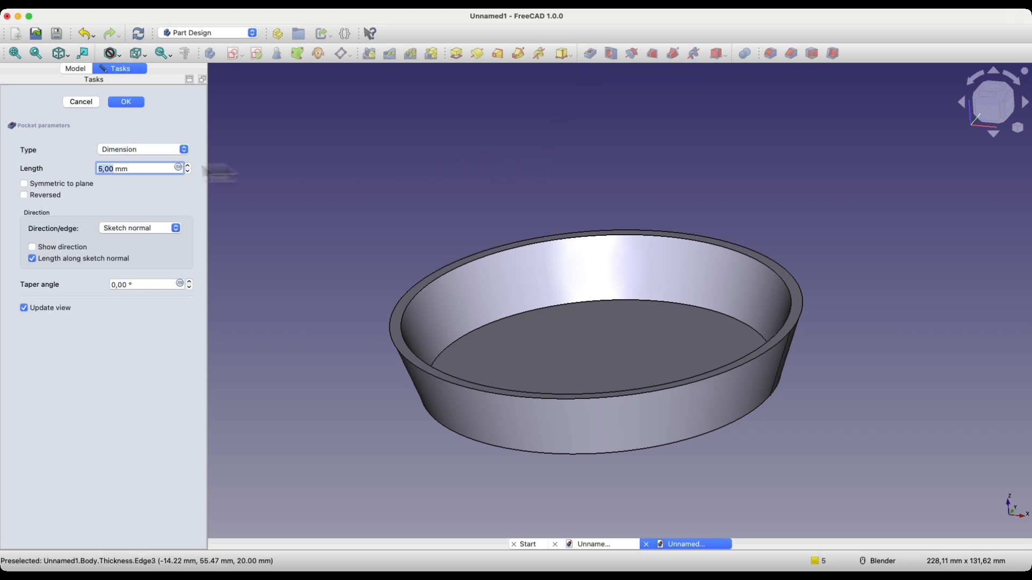
{"action": "left_click", "coordinate": [142, 148]}
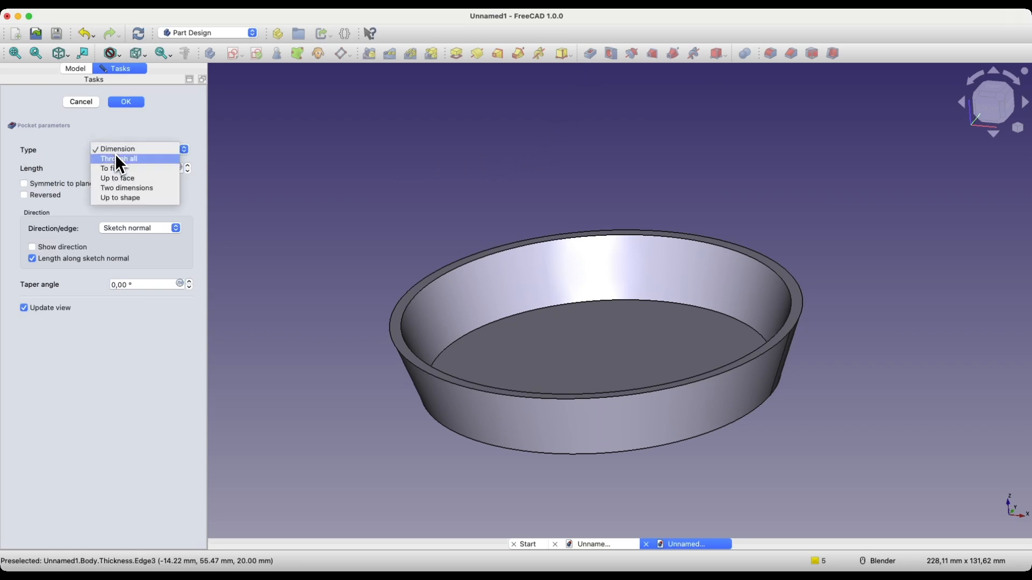
{"action": "left_click", "coordinate": [119, 159]}
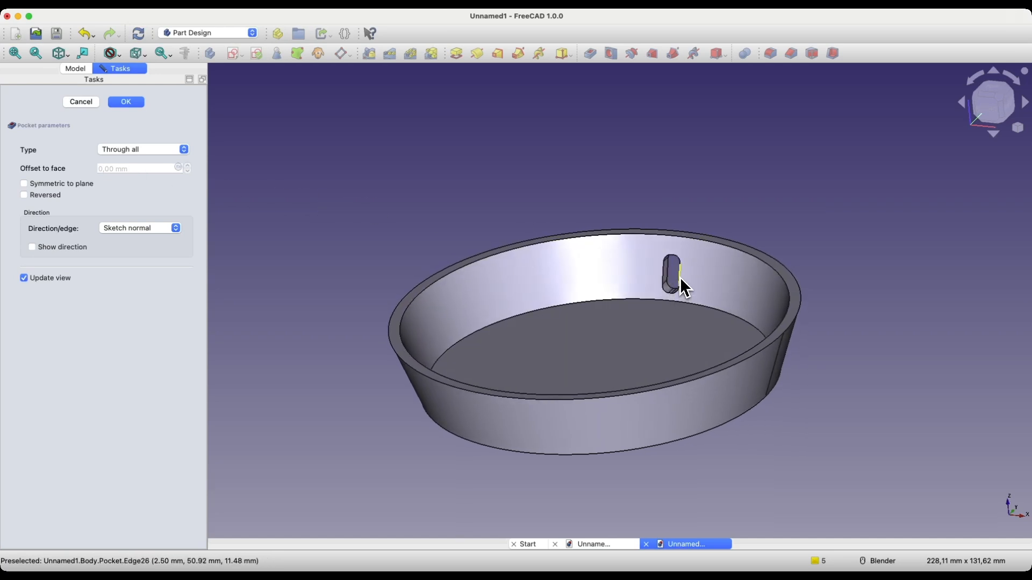
{"action": "left_click", "coordinate": [125, 102]}
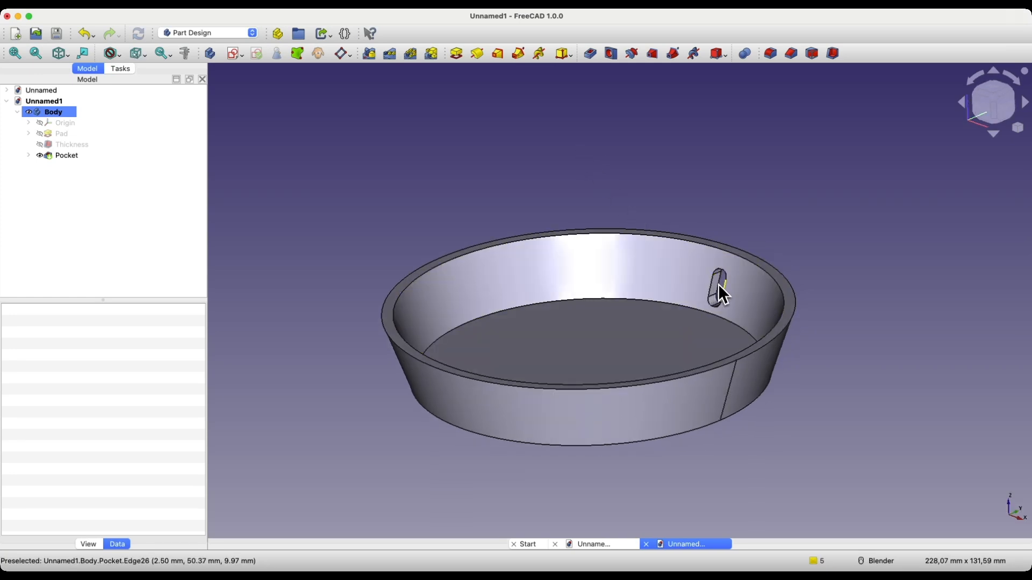
{"action": "mouse_move", "coordinate": [487, 192]}
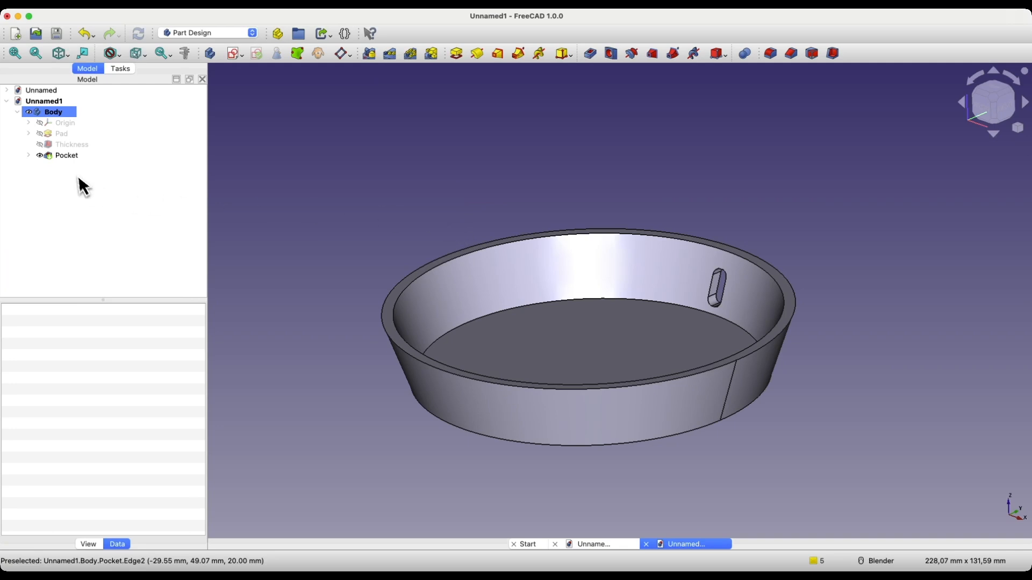
Polar-pattern the slot Pocket around the Base Z axis with 25 occurrences.
{"action": "left_click", "coordinate": [67, 155]}
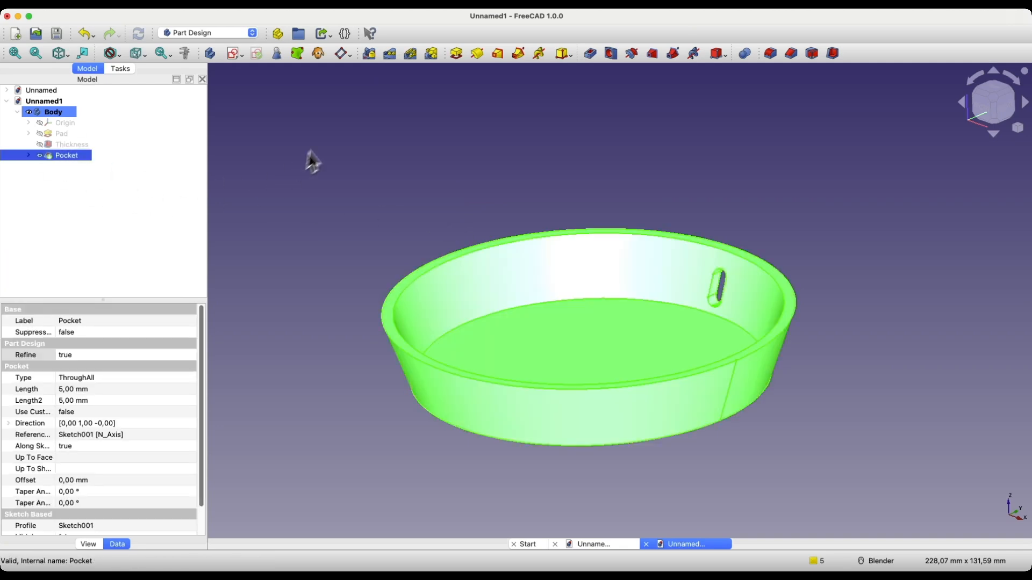
{"action": "mouse_move", "coordinate": [410, 54]}
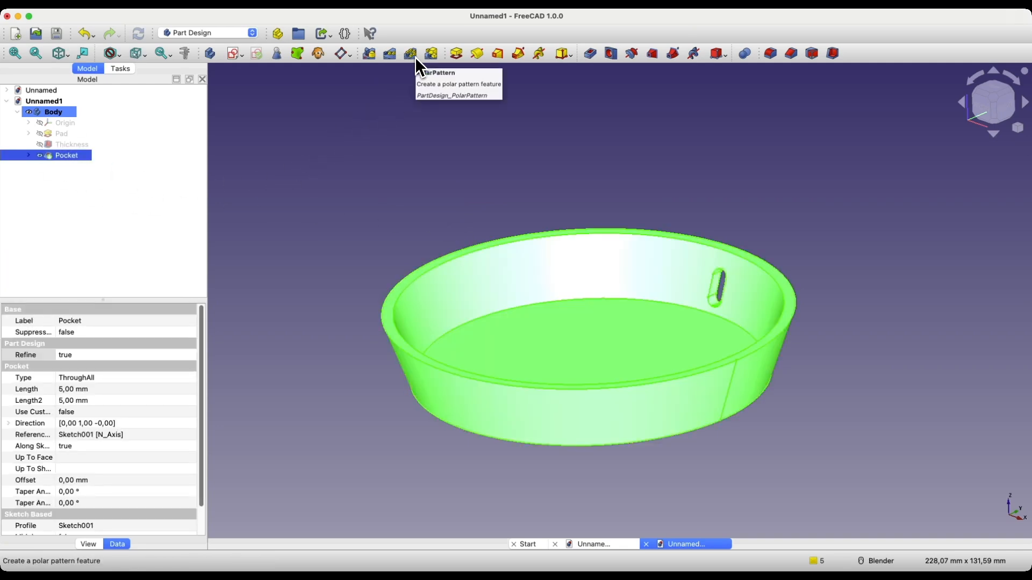
{"action": "left_click", "coordinate": [411, 54]}
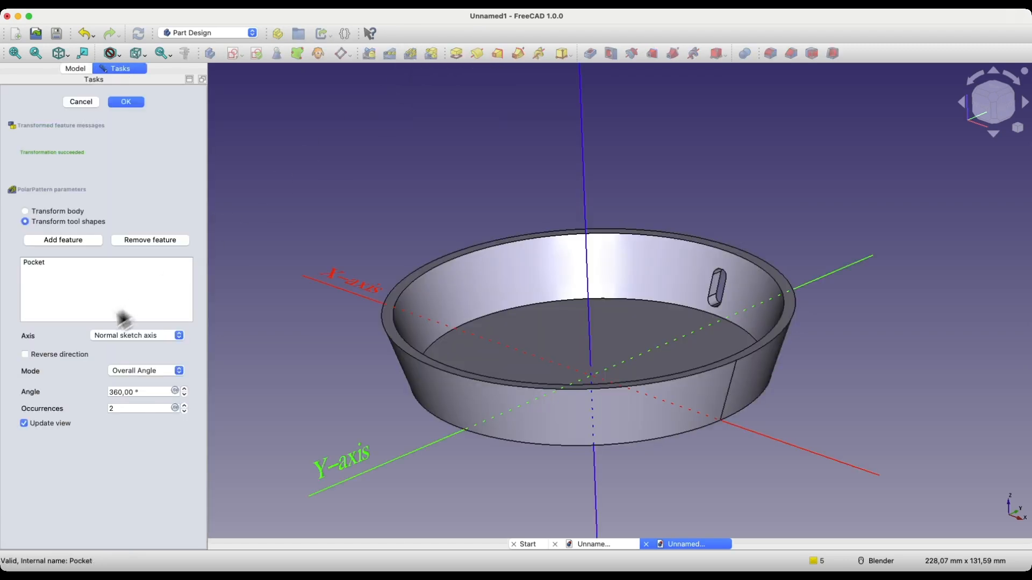
{"action": "mouse_move", "coordinate": [129, 351]}
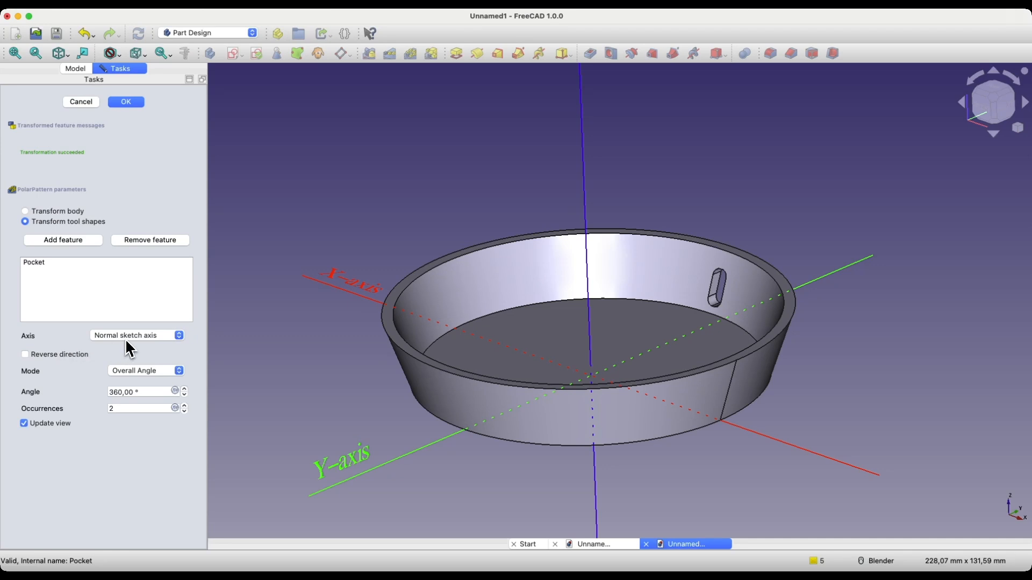
{"action": "left_click", "coordinate": [137, 335]}
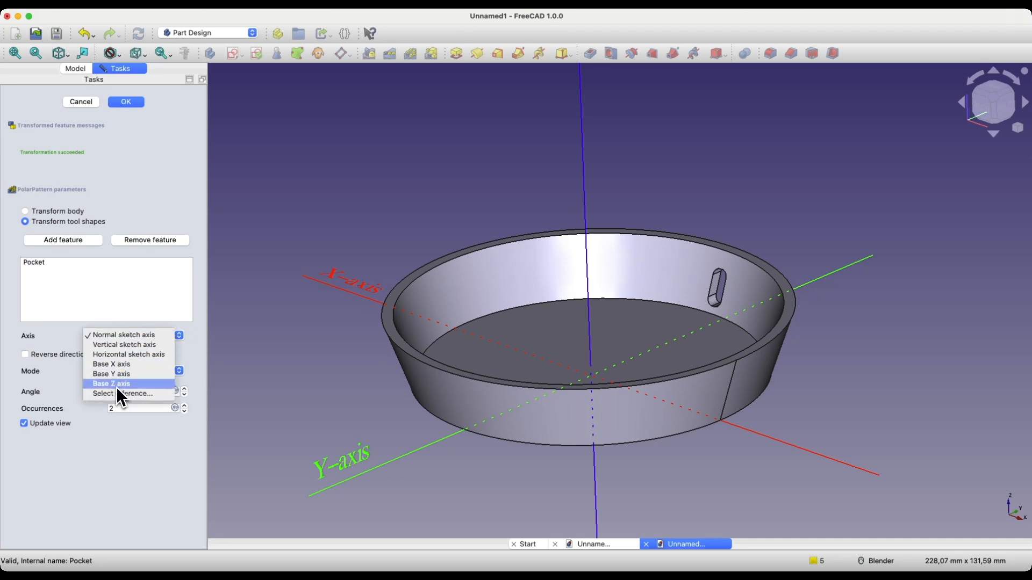
{"action": "left_click", "coordinate": [111, 383]}
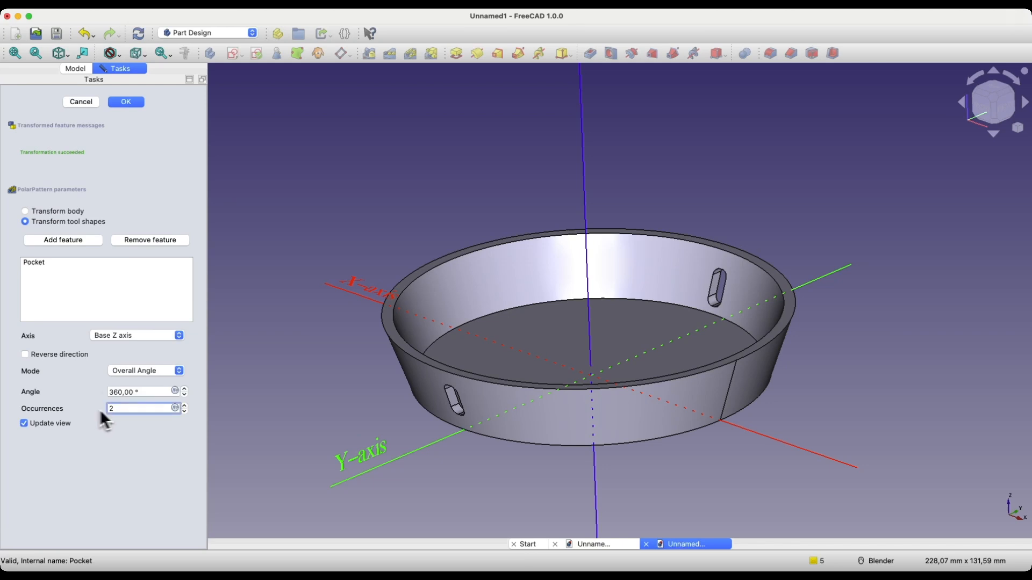
{"action": "type", "text": "5"}
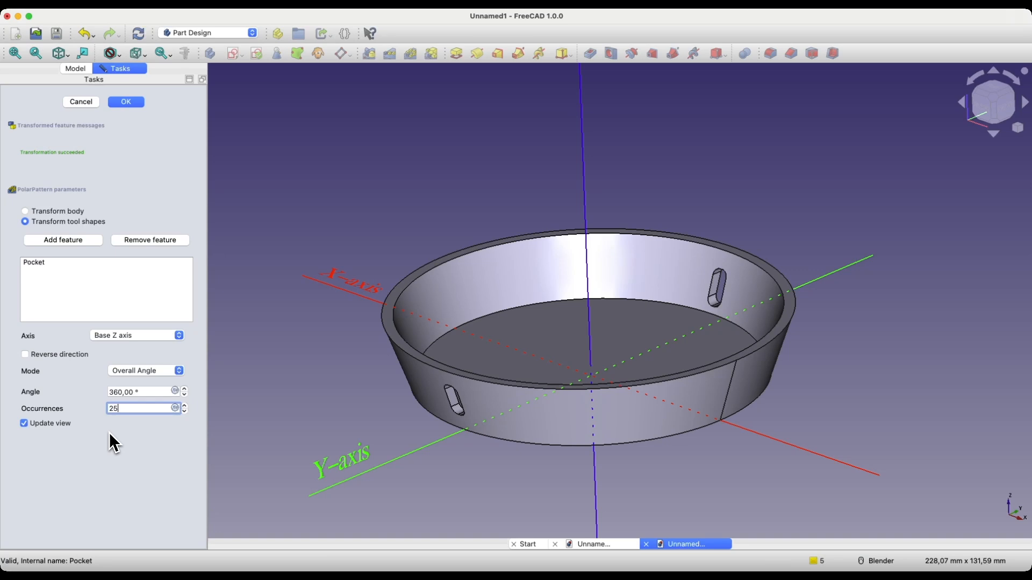
{"action": "mouse_move", "coordinate": [128, 453]}
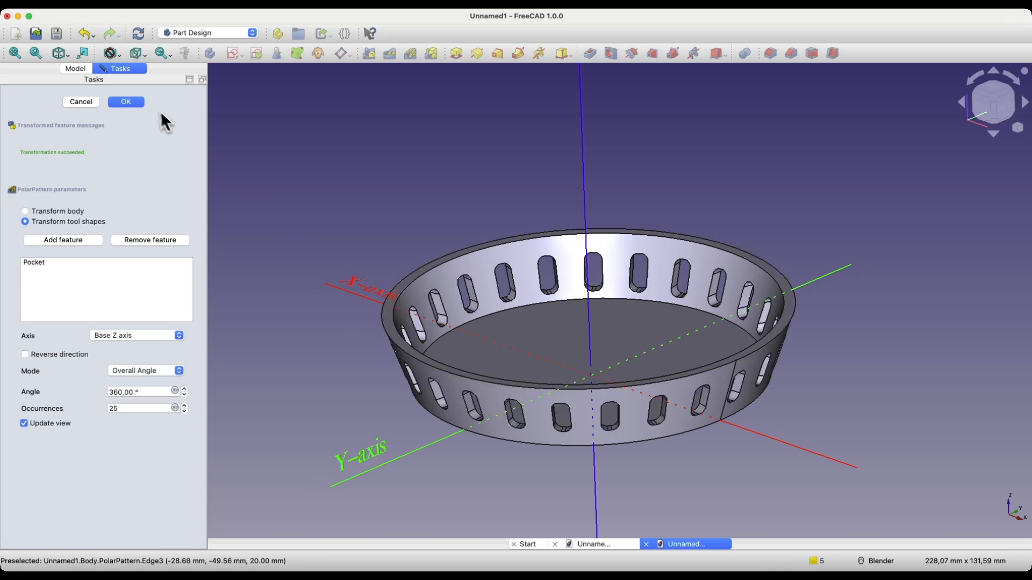
{"action": "left_click", "coordinate": [125, 101]}
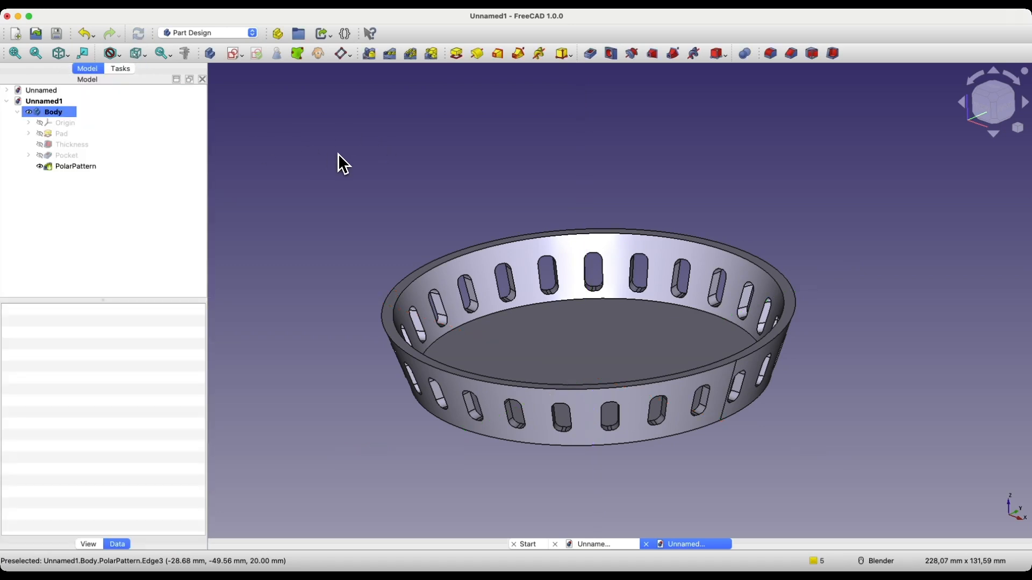
{"action": "left_click_drag", "start_coordinate": [592, 329], "coordinate": [596, 309]}
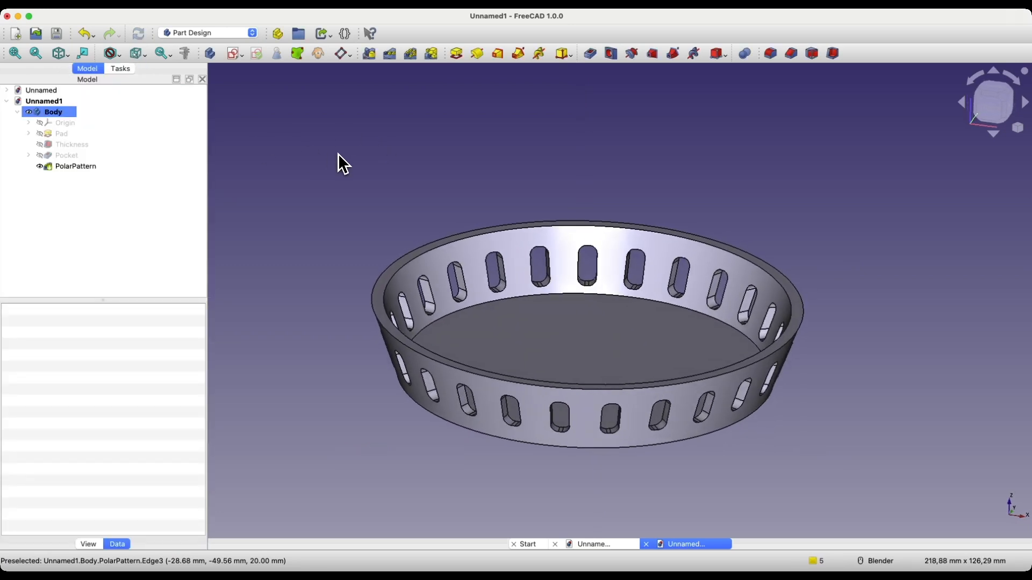